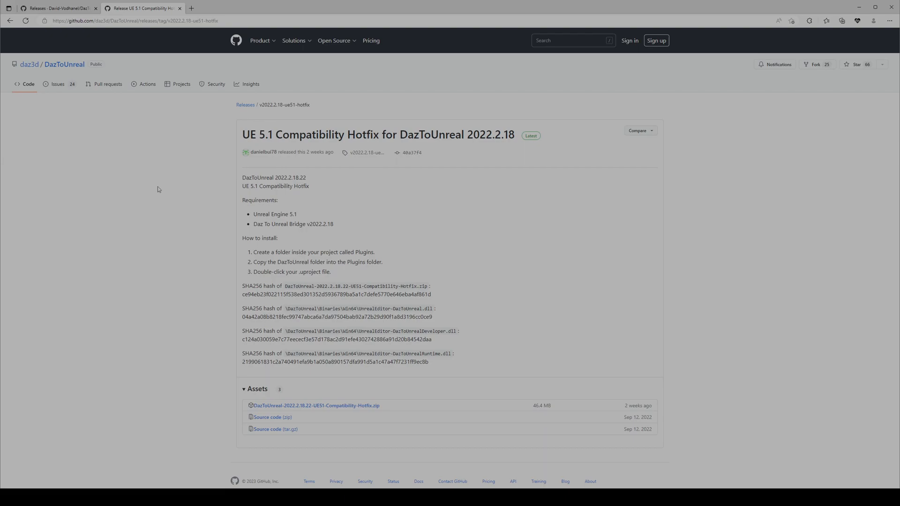
mouse_move(221, 43)
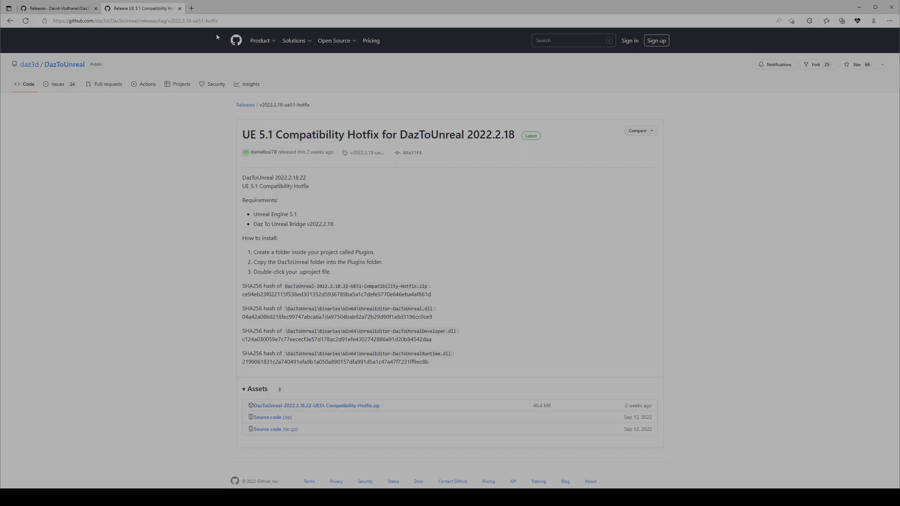
mouse_move(151, 2)
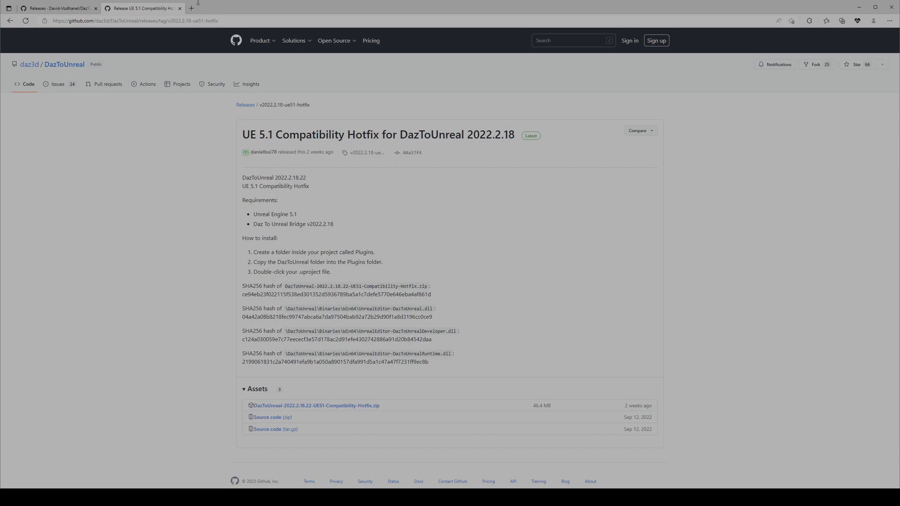
mouse_move(191, 7)
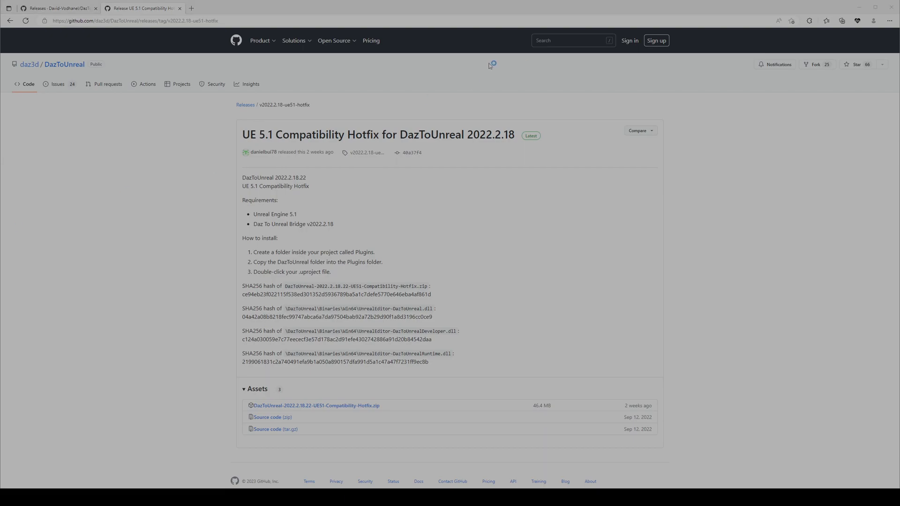
mouse_move(177, 5)
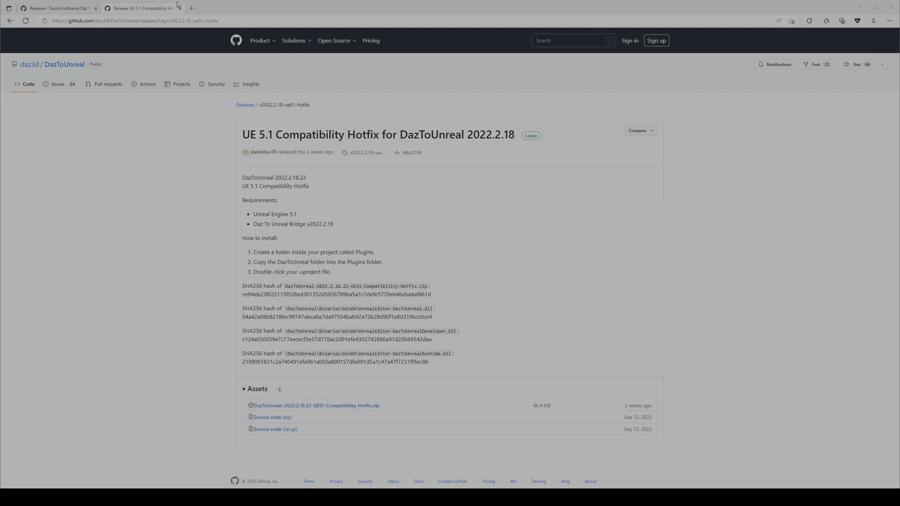
Step: Switch to Epic Games Launcher and check the UE 5.1.0 Update button and its dropdown
click(25, 21)
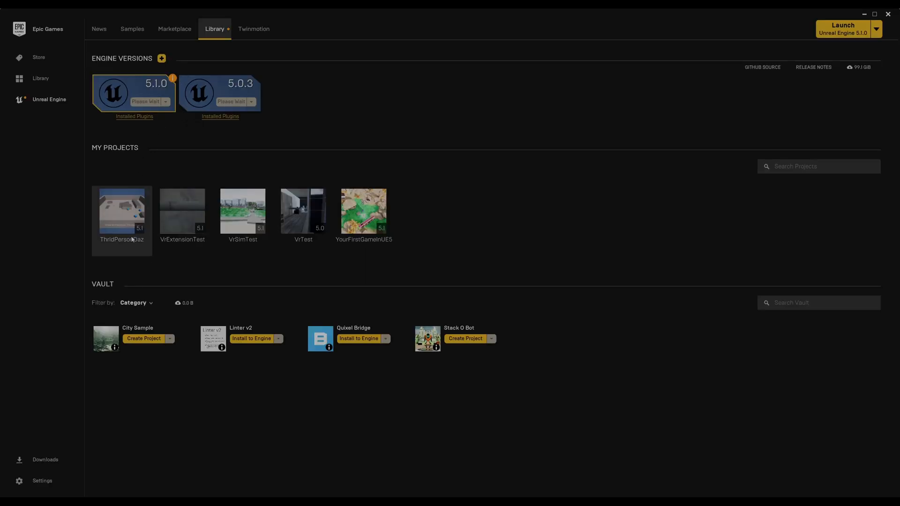
mouse_move(241, 72)
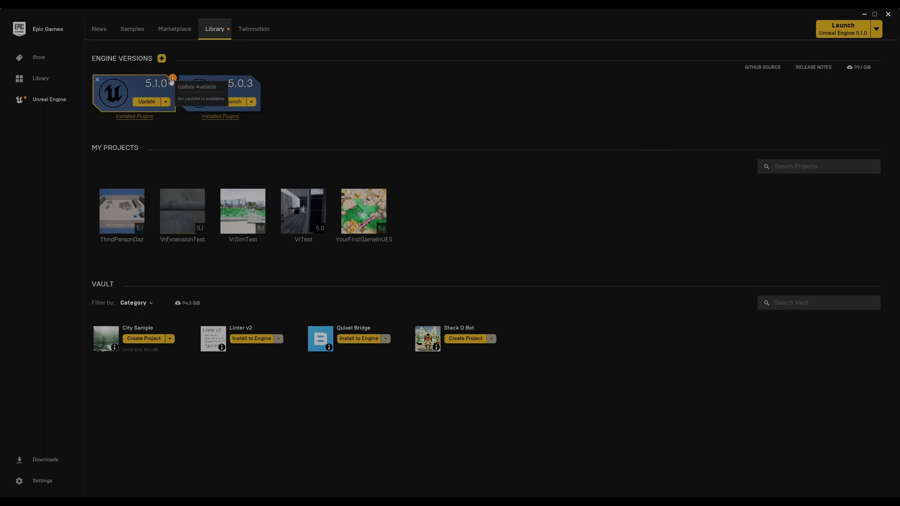
mouse_move(147, 110)
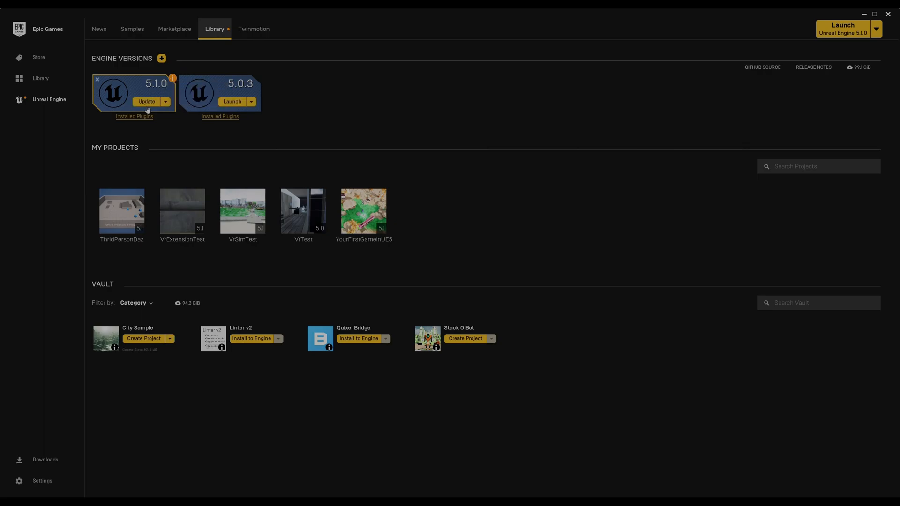
click(166, 101)
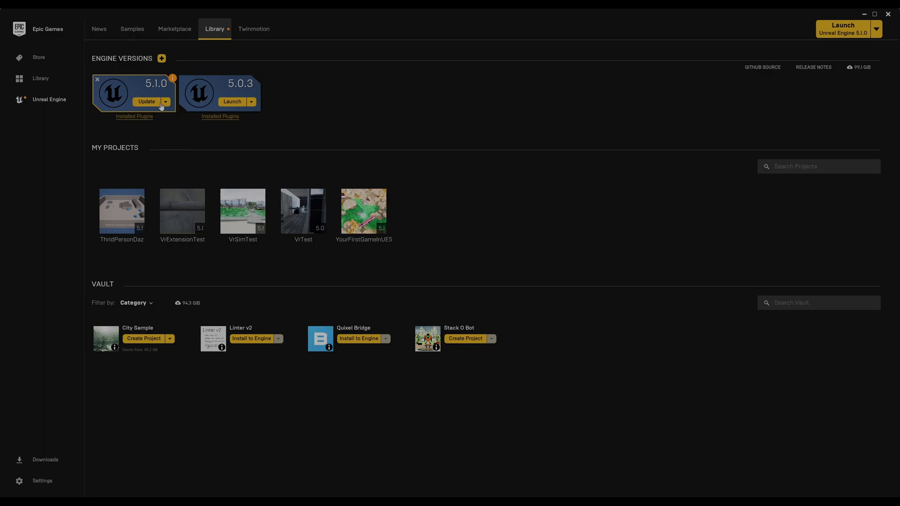
click(147, 101)
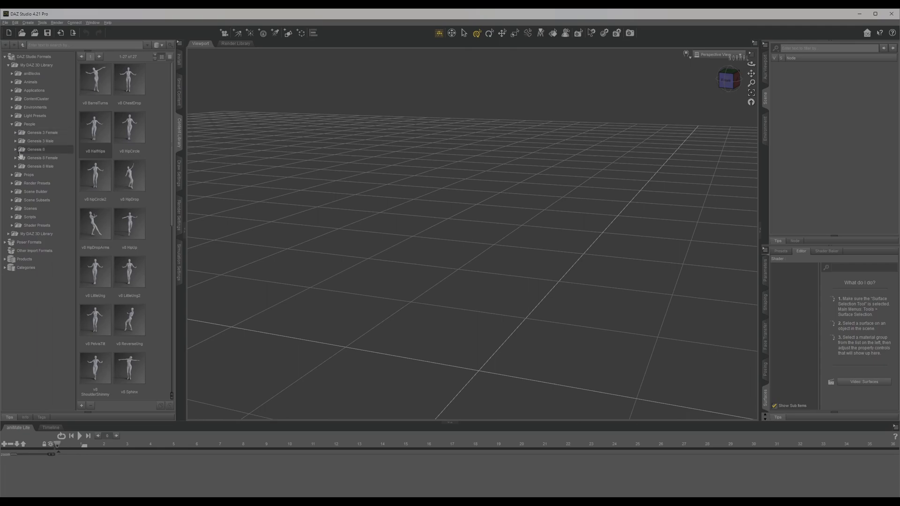
mouse_move(40, 167)
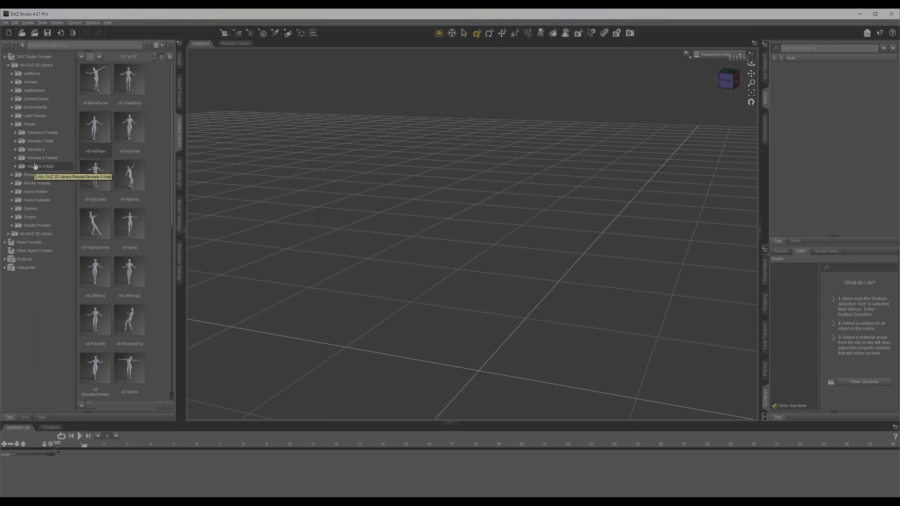
Step: Load Genesis 8.1 Basic Female from People > Genesis 8 Female into the scene
click(42, 157)
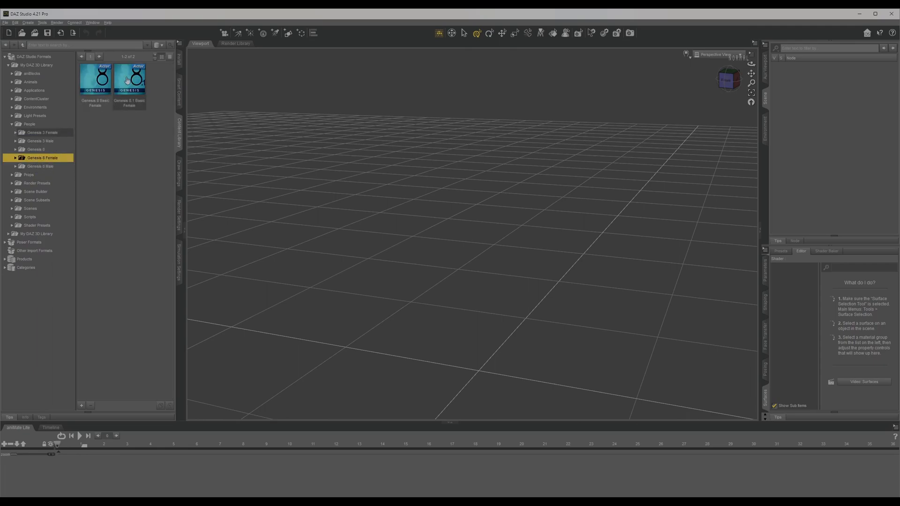
double_click(130, 79)
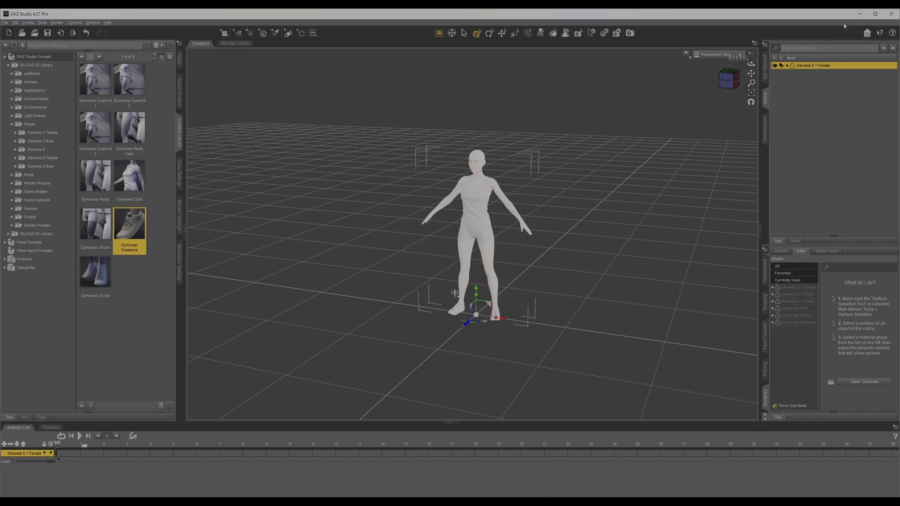
mouse_move(396, 351)
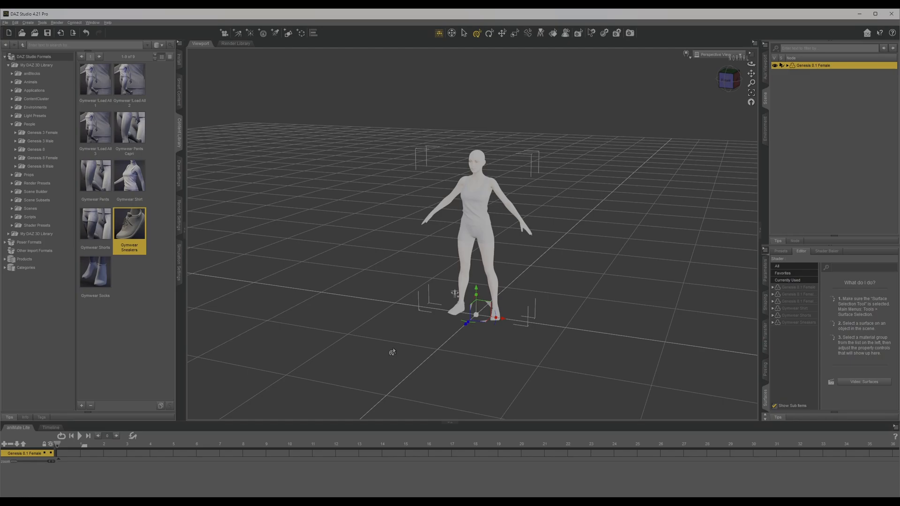
mouse_move(367, 344)
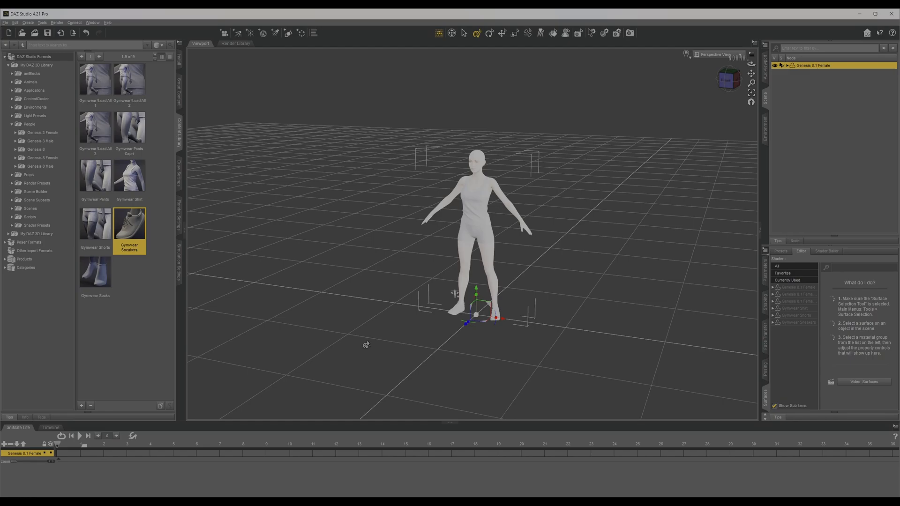
mouse_move(353, 342)
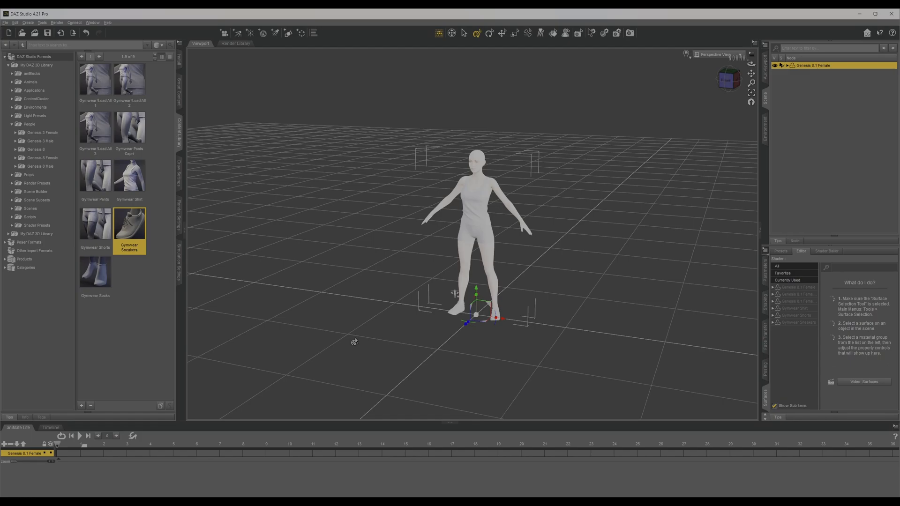
mouse_move(533, 219)
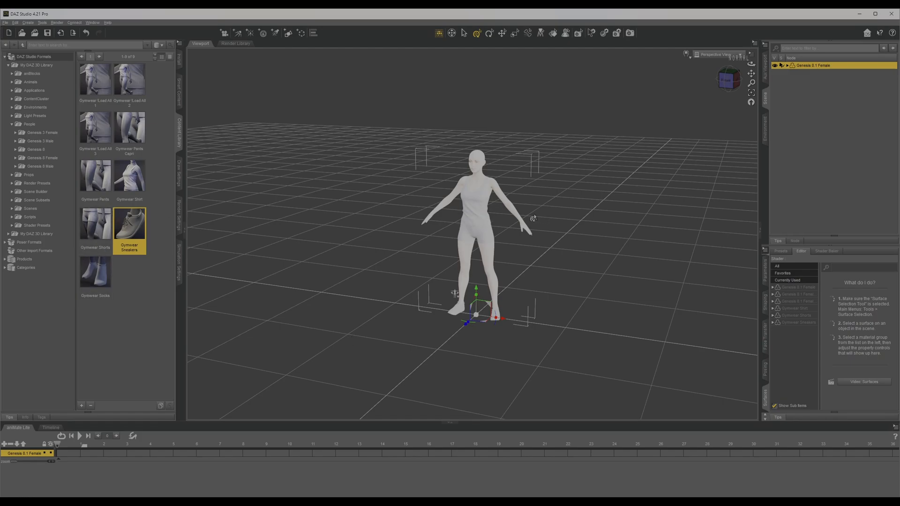
mouse_move(374, 457)
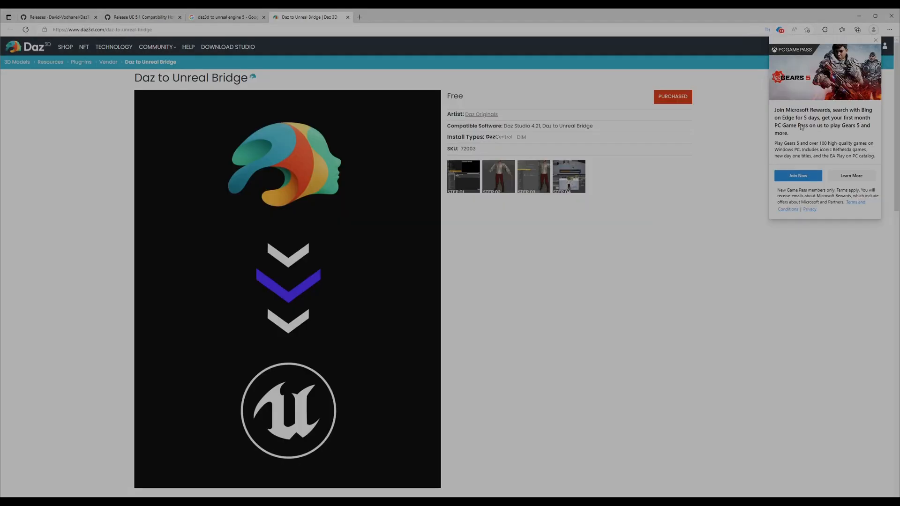
Step: Dismiss the Microsoft Rewards popup over the Daz to Unreal Bridge page
click(875, 40)
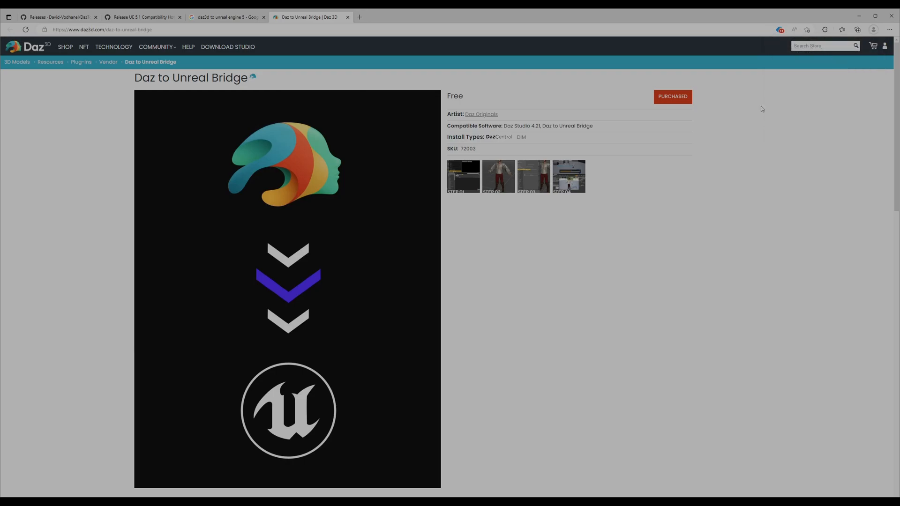
mouse_move(727, 114)
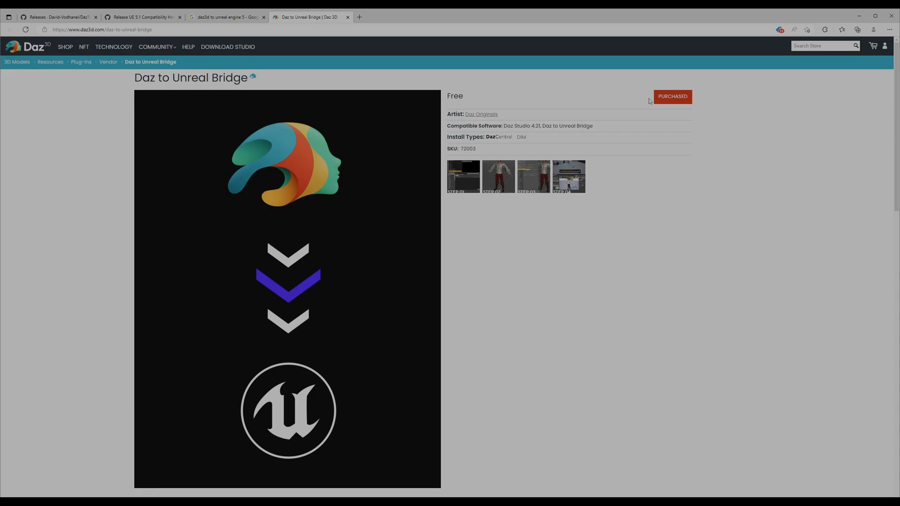
mouse_move(586, 119)
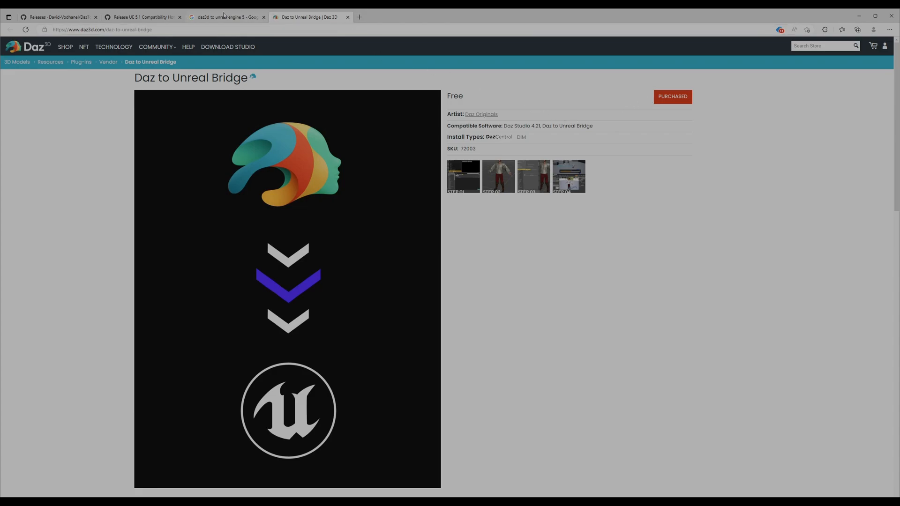
mouse_move(226, 17)
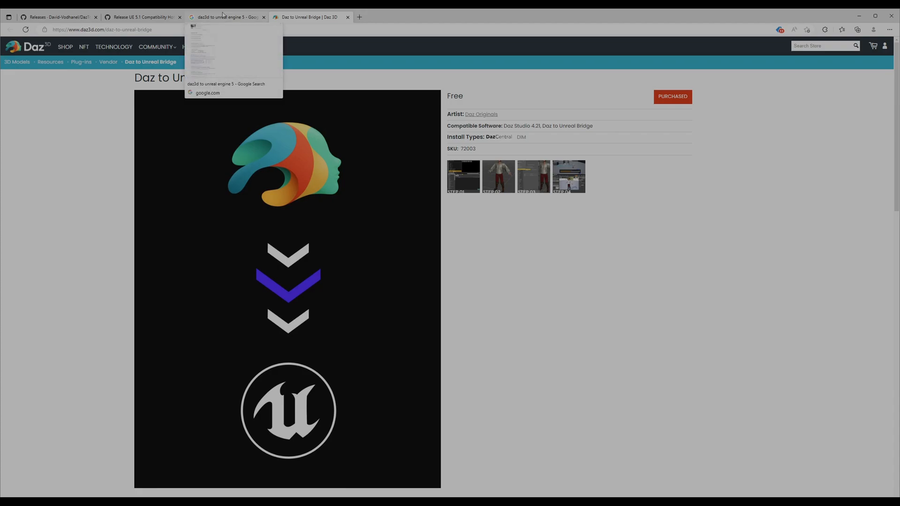
mouse_move(223, 16)
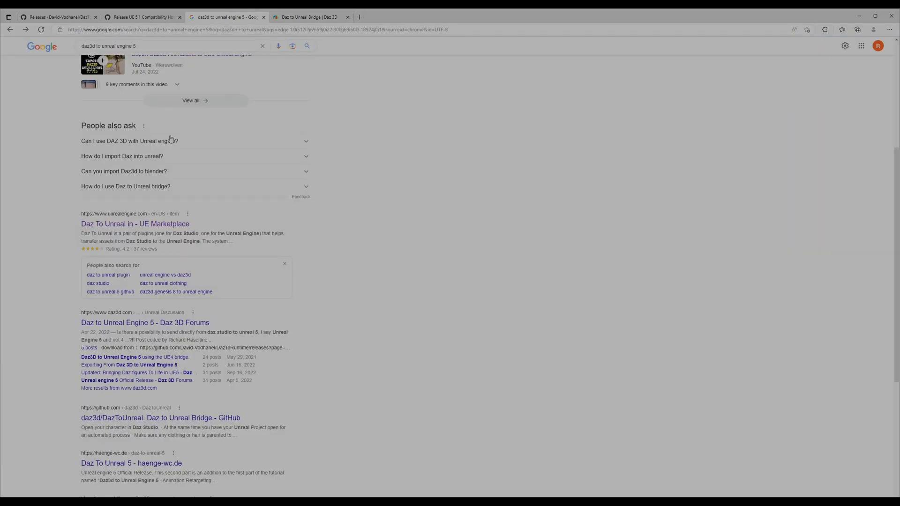
Step: Scroll through the 'daz3d to unreal engine 5' Google results
scroll(up, 3)
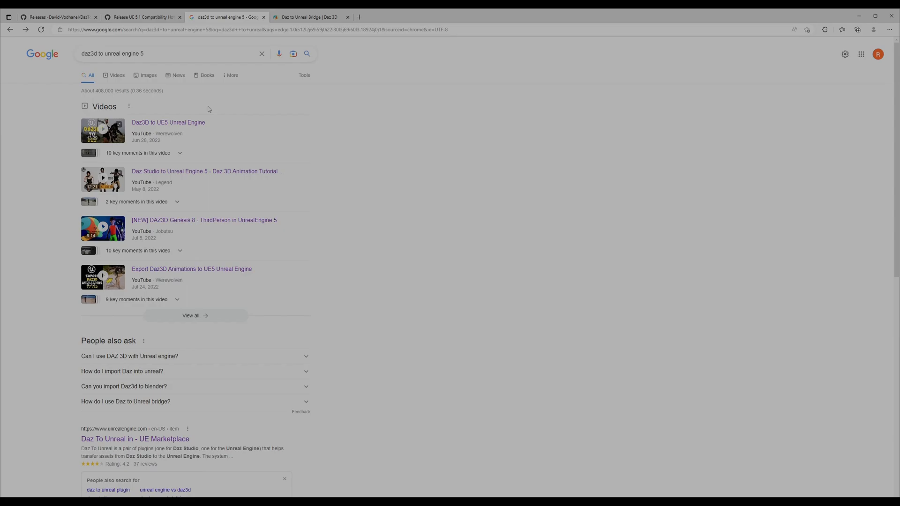
mouse_move(157, 79)
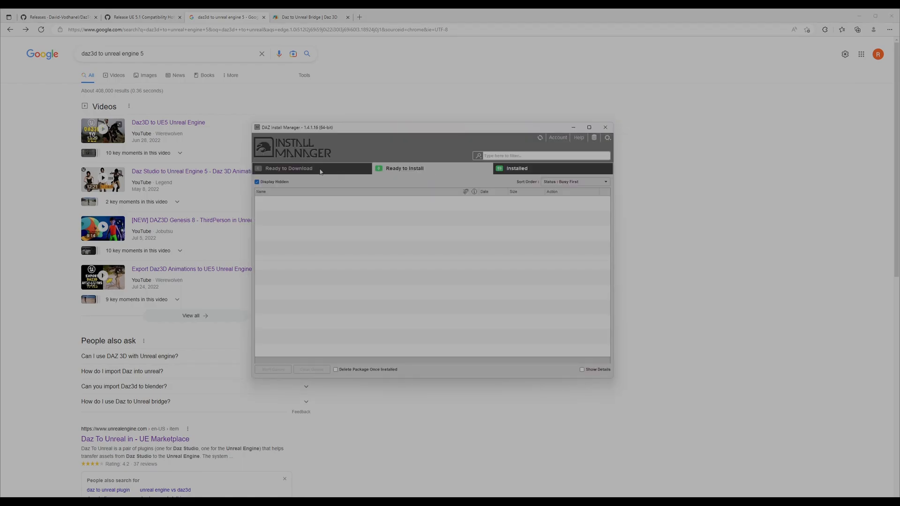
mouse_move(429, 171)
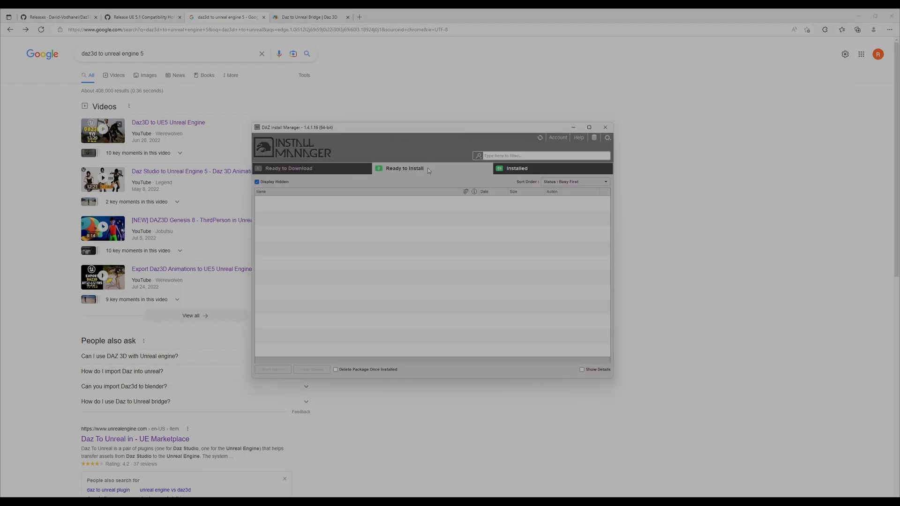
mouse_move(325, 175)
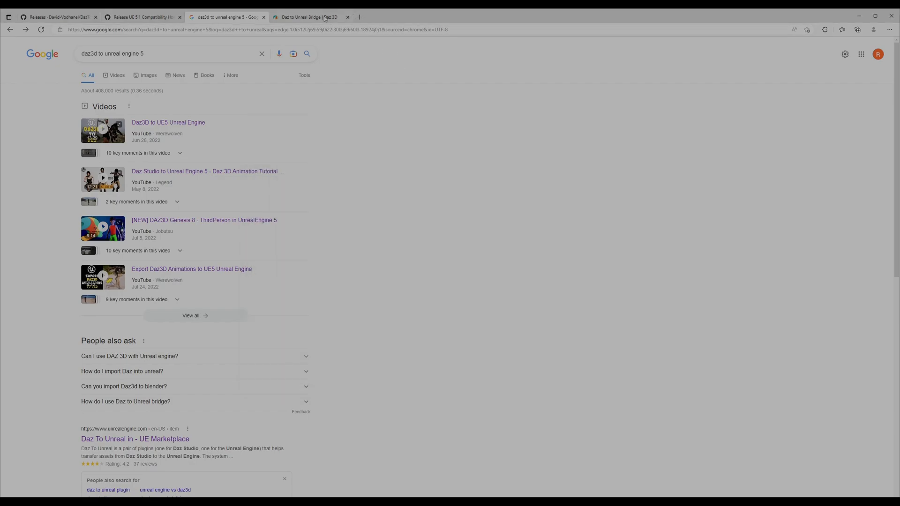
Step: Switch to the Daz to Unreal Bridge store tab showing the plugin as Purchased
click(308, 16)
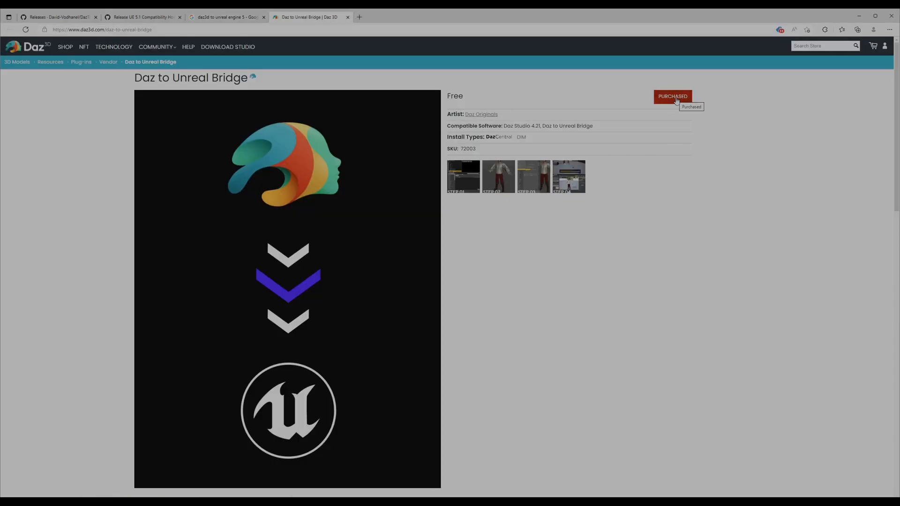
mouse_move(567, 196)
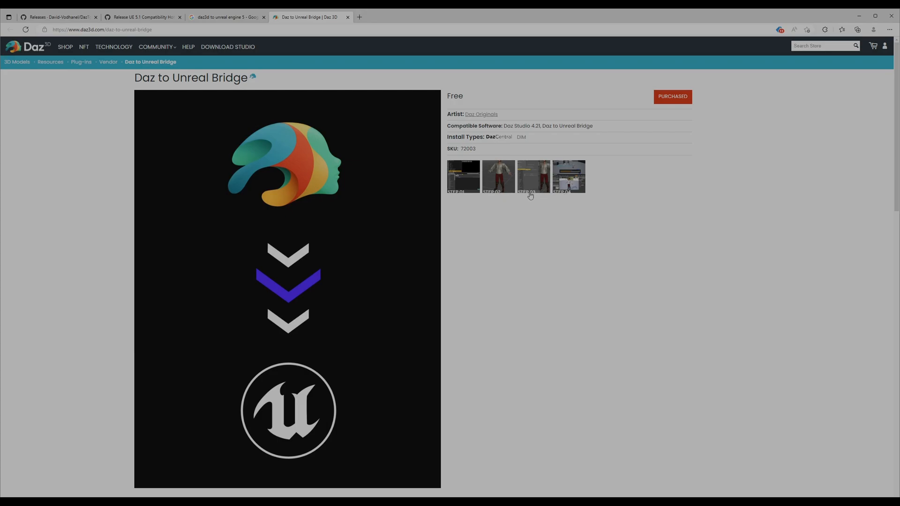
mouse_move(497, 198)
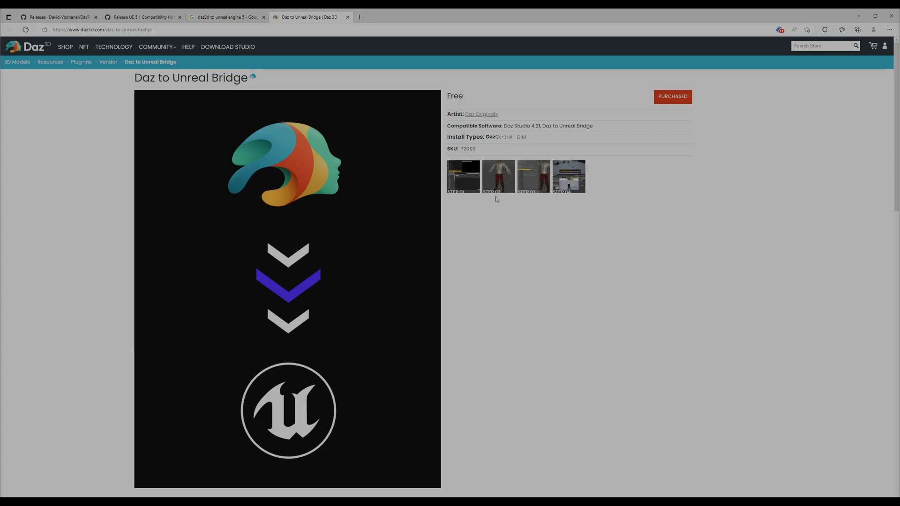
mouse_move(337, 50)
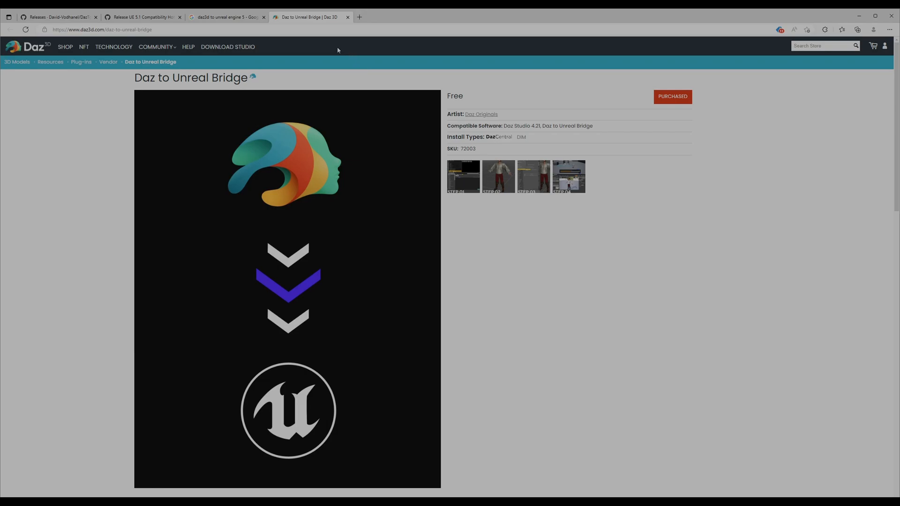
mouse_move(538, 414)
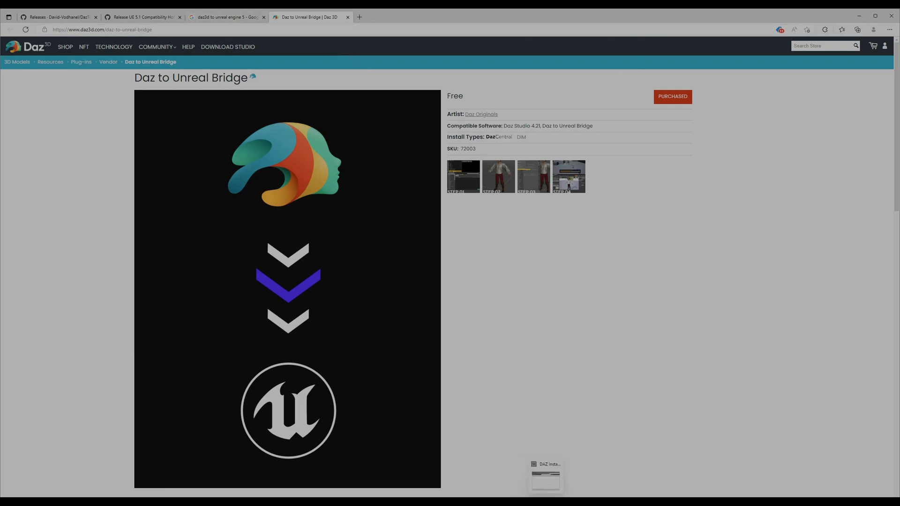
Step: Restore DAZ Install Manager from the taskbar to review its empty Ready to Install list
click(544, 478)
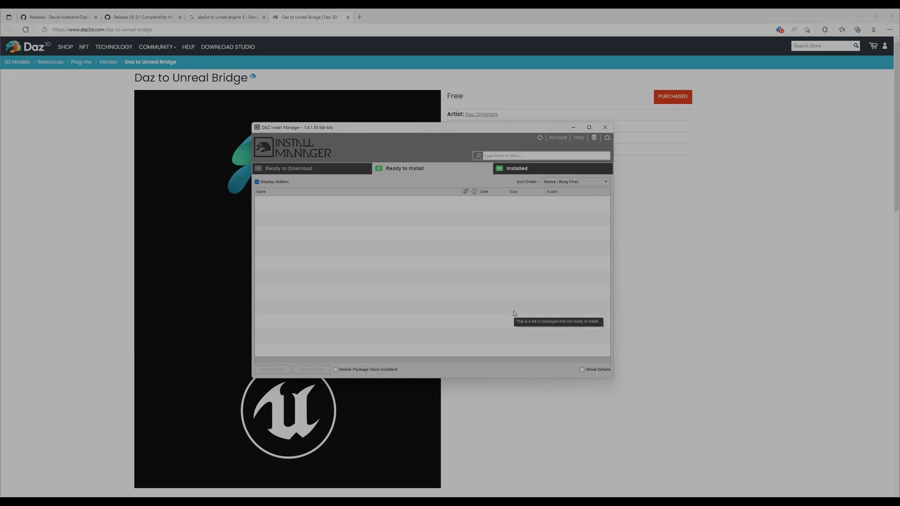
mouse_move(537, 205)
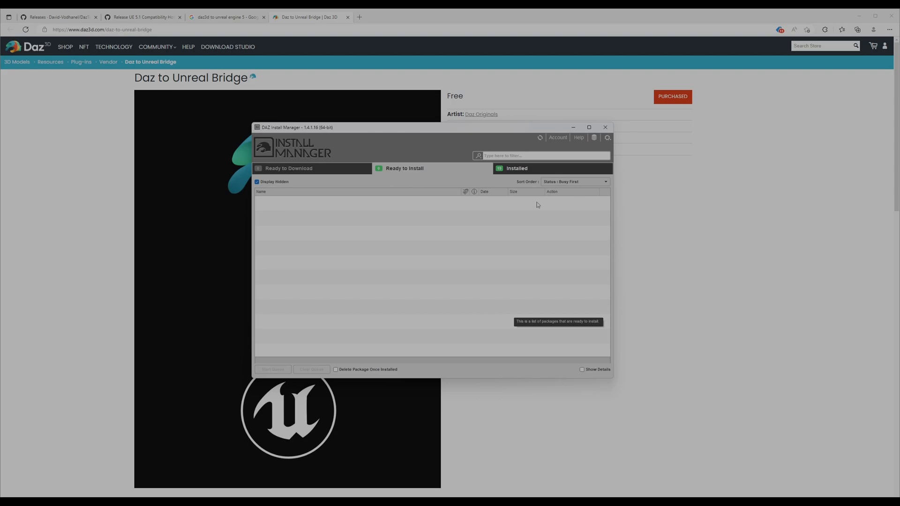
mouse_move(344, 159)
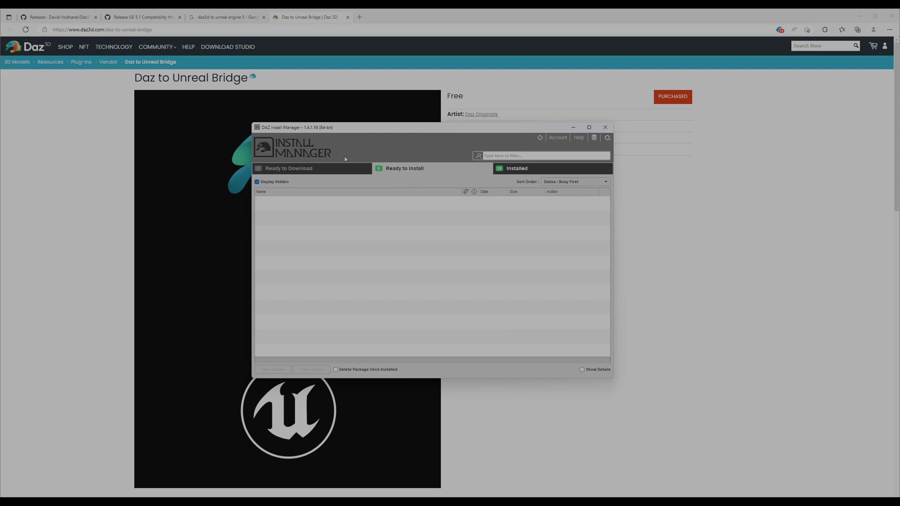
mouse_move(342, 166)
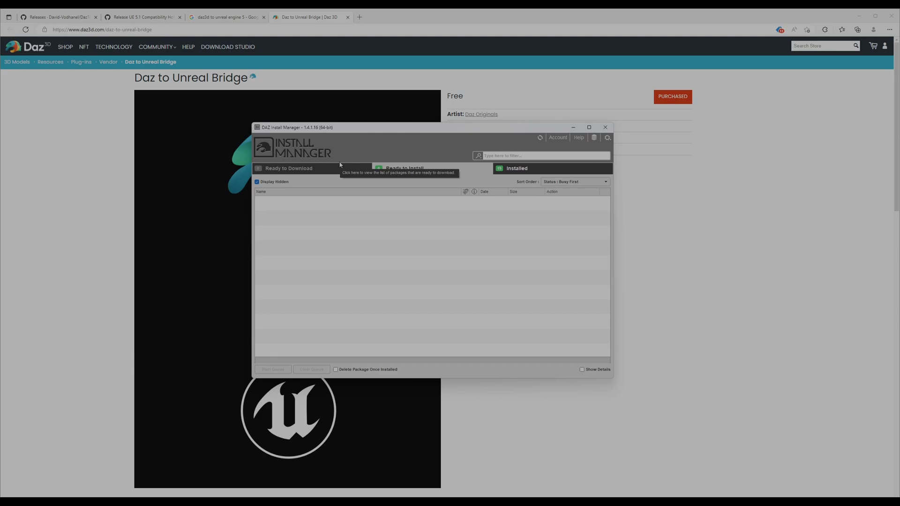
mouse_move(370, 223)
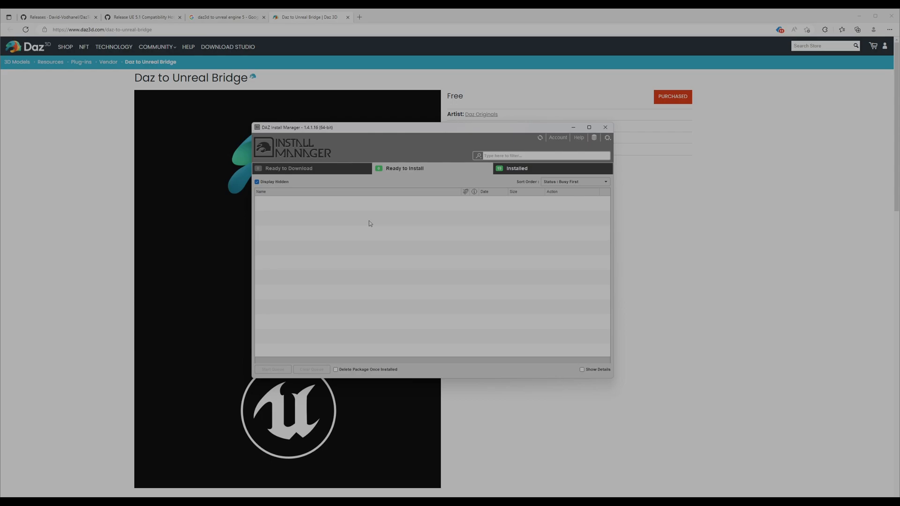
mouse_move(365, 219)
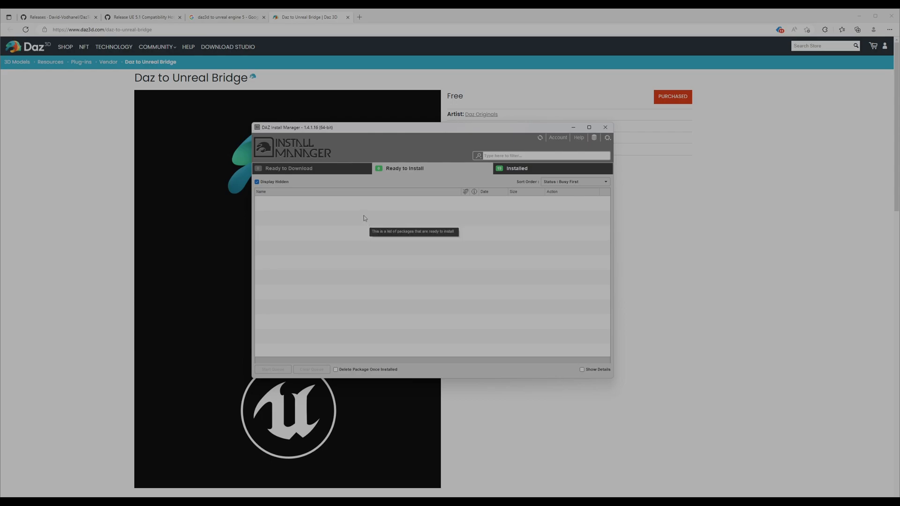
mouse_move(338, 181)
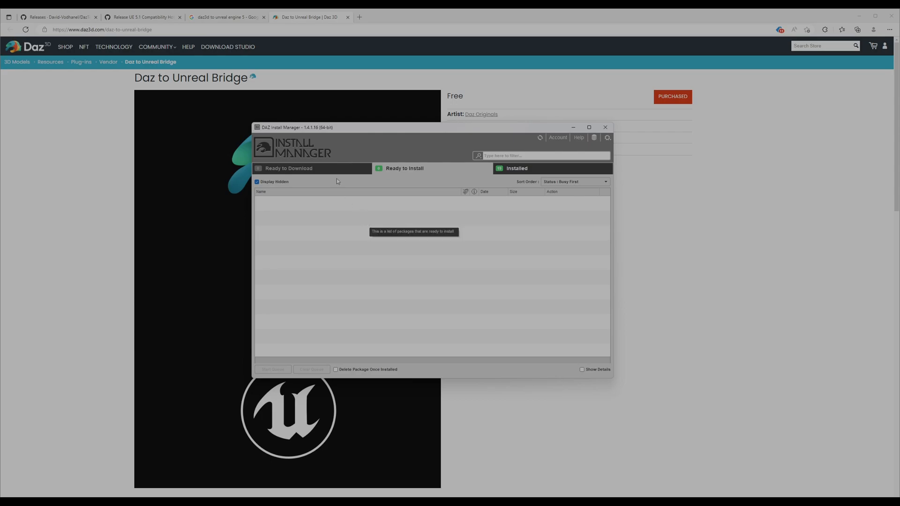
mouse_move(337, 182)
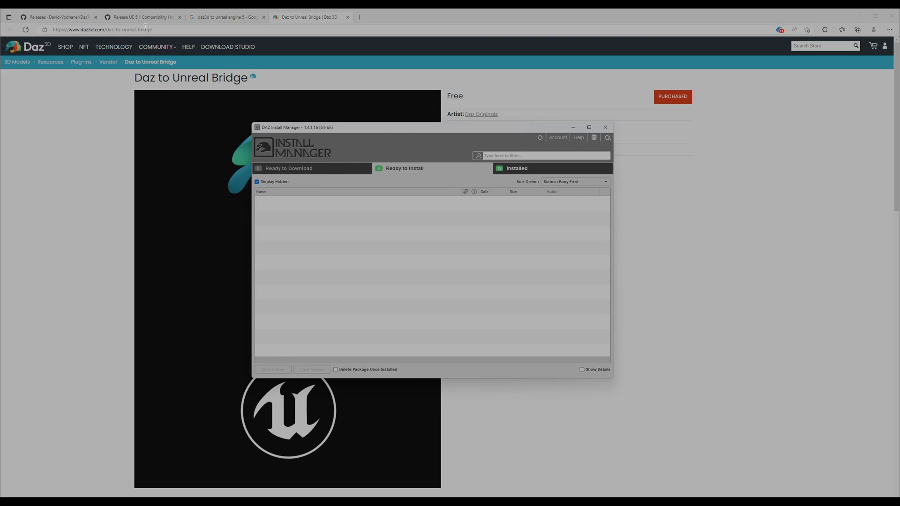
Step: Minimize Install Manager and select the DazToUnreal UE 5.1 hotfix release page URL on GitHub
click(605, 127)
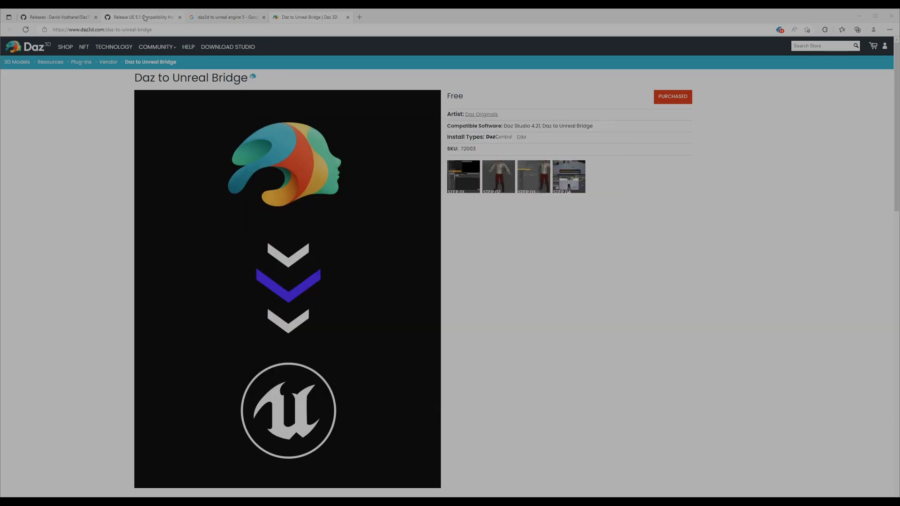
click(143, 17)
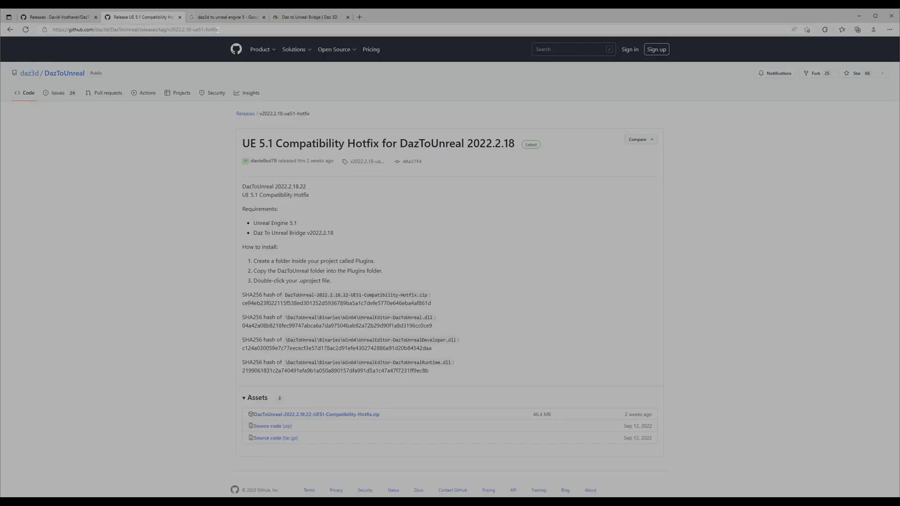
click(138, 30)
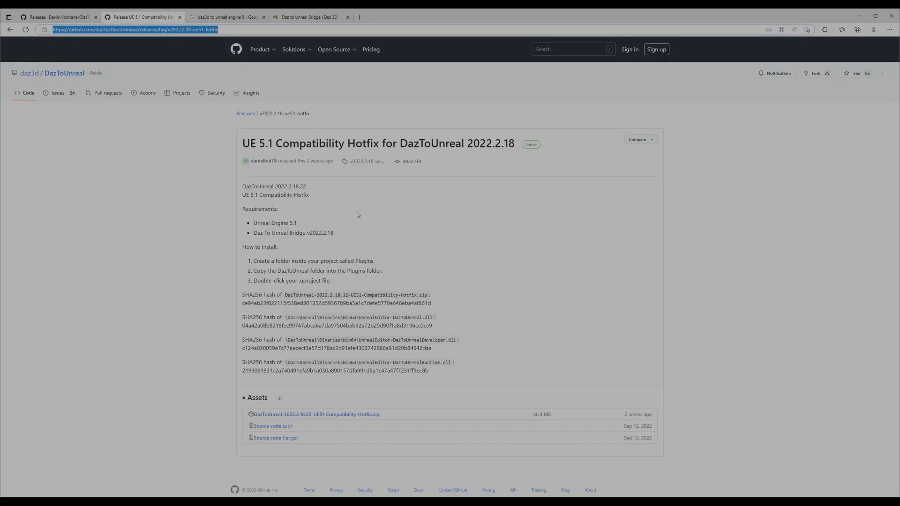
mouse_move(369, 204)
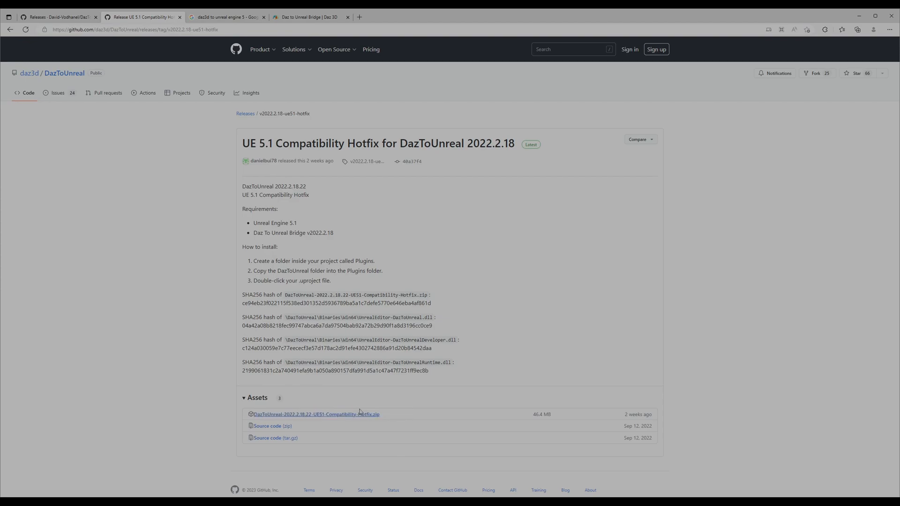
mouse_move(425, 255)
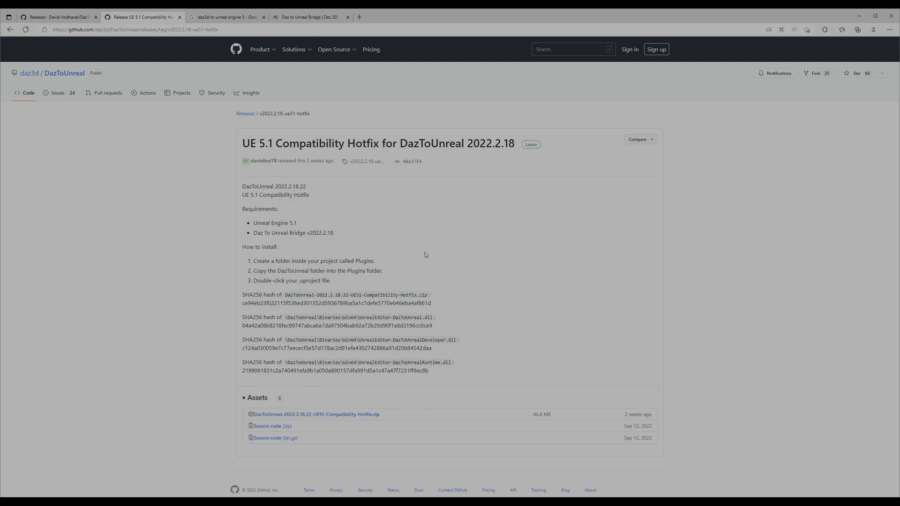
mouse_move(312, 80)
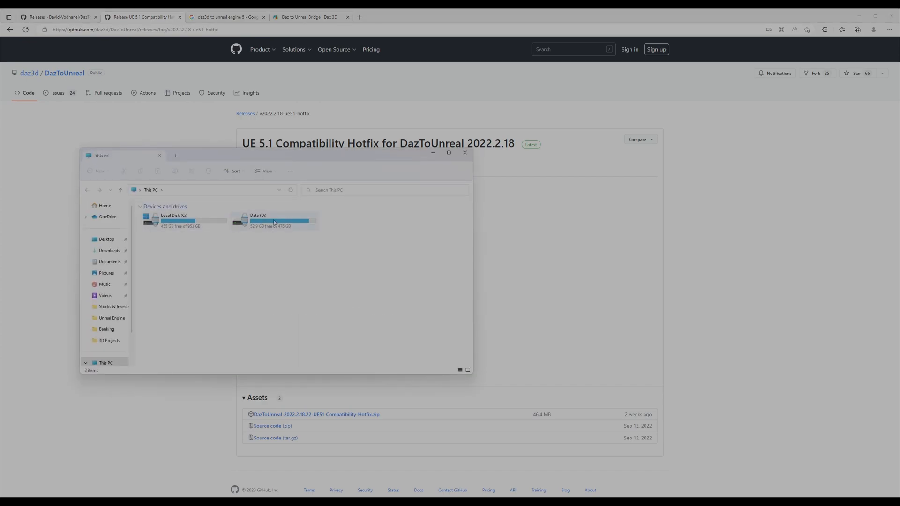
Step: Navigate C: > Program Files > Epic Games > Extras > UE_5.1 > Engine
double_click(174, 220)
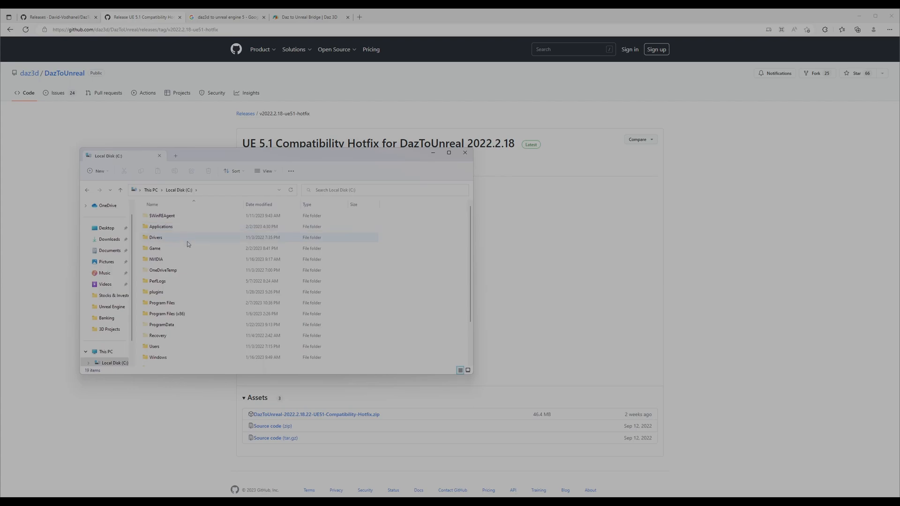
double_click(163, 303)
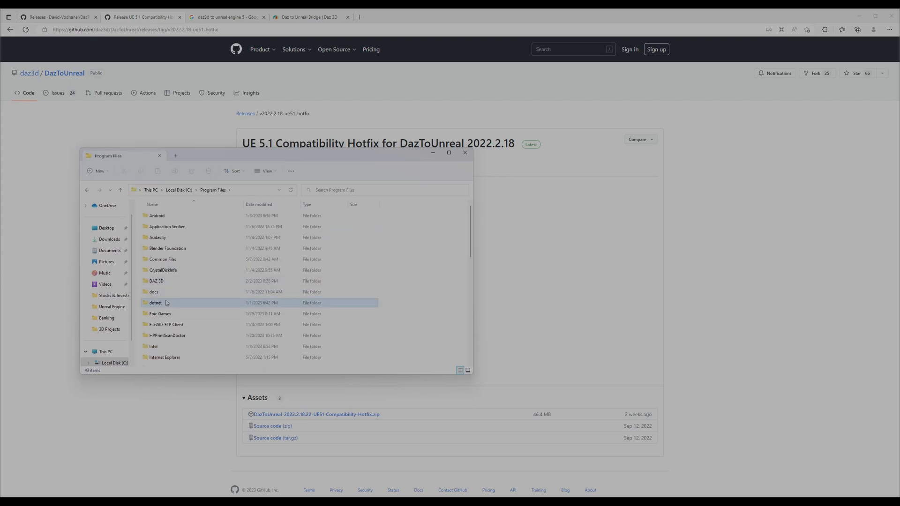
double_click(161, 313)
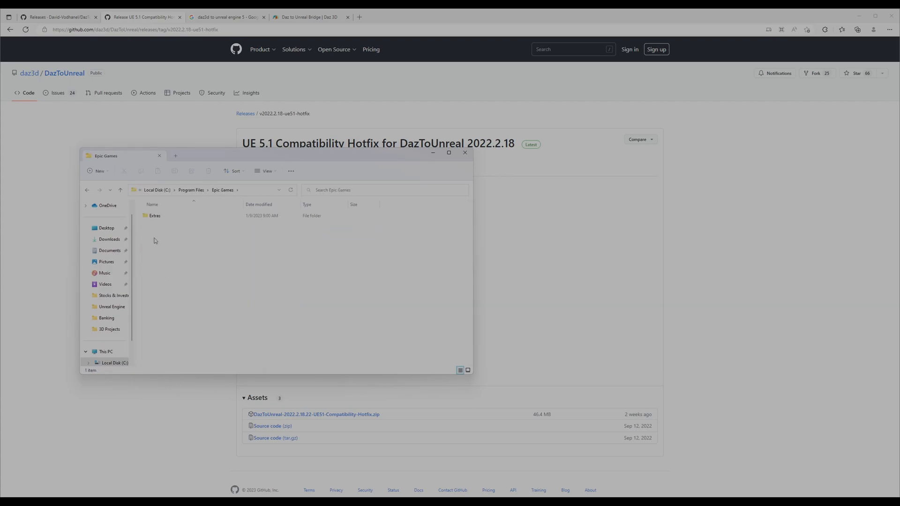
double_click(155, 215)
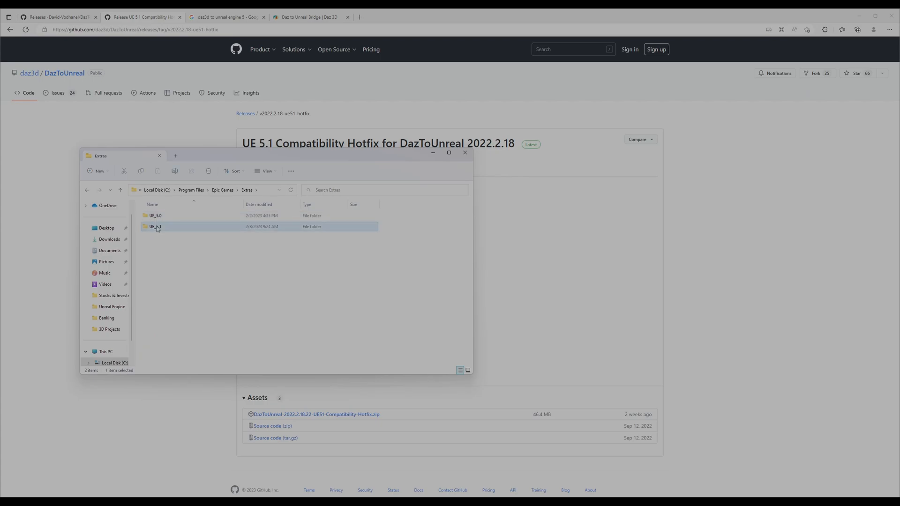
double_click(155, 226)
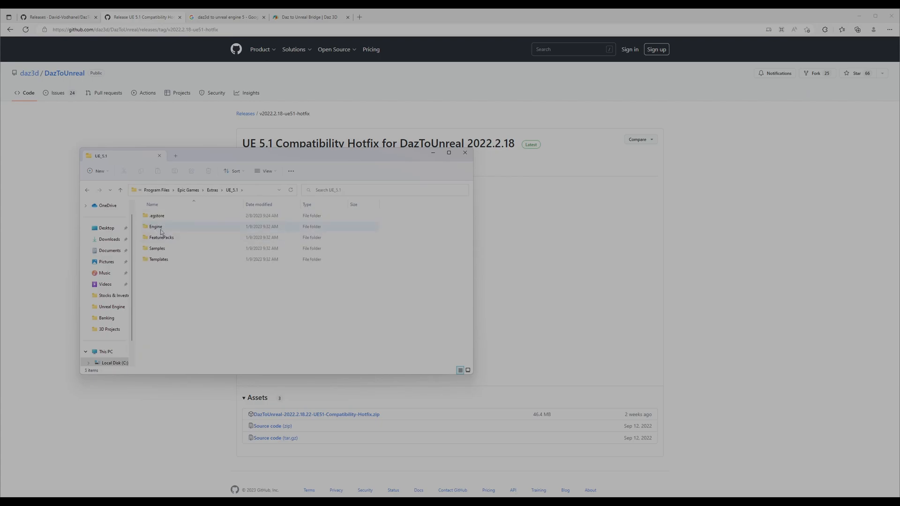
double_click(155, 226)
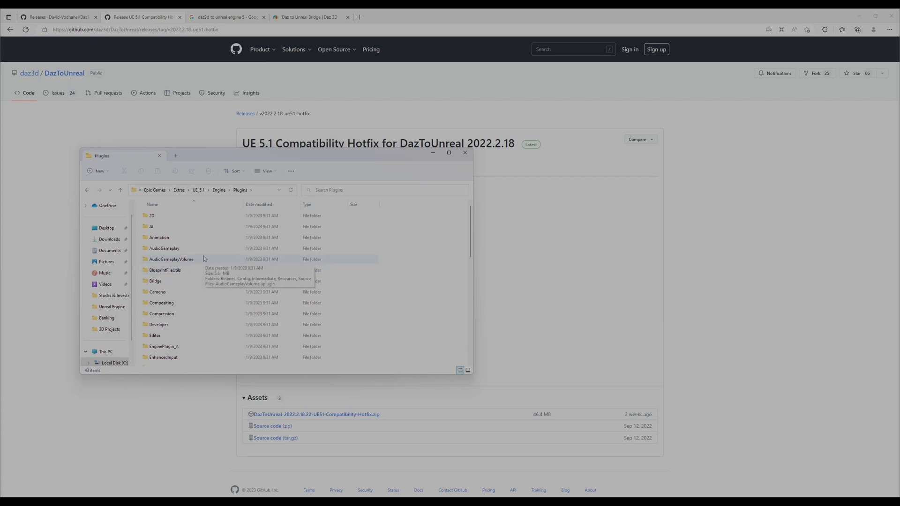
mouse_move(196, 265)
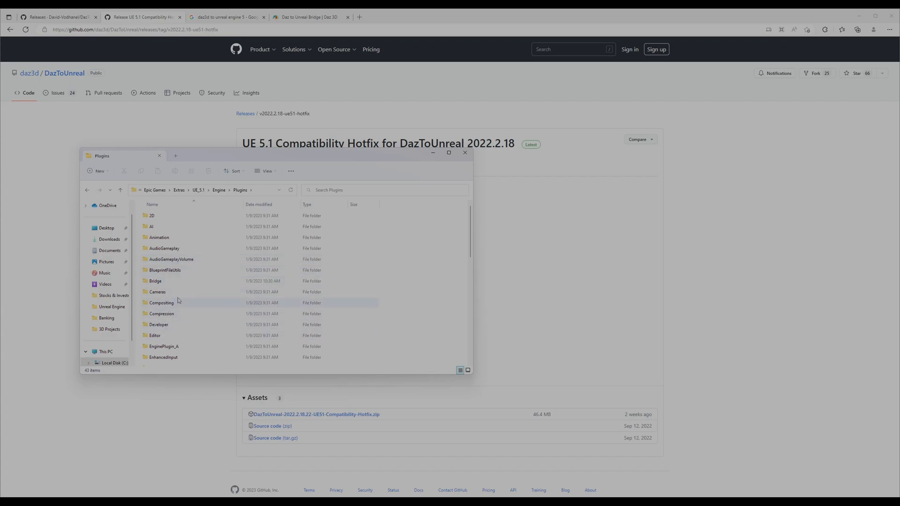
Step: Enter the Plugins folder and scroll through its plugin folder list
scroll(down, 3)
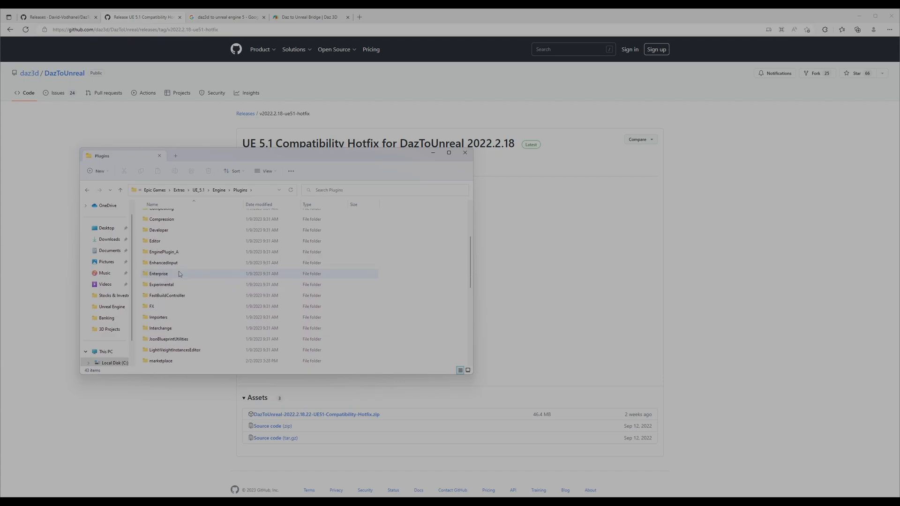
click(159, 258)
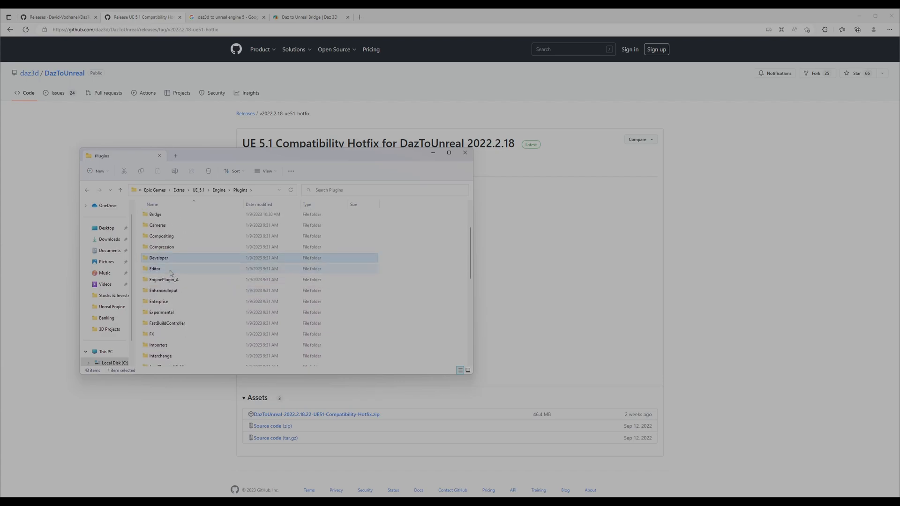
scroll(up, 3)
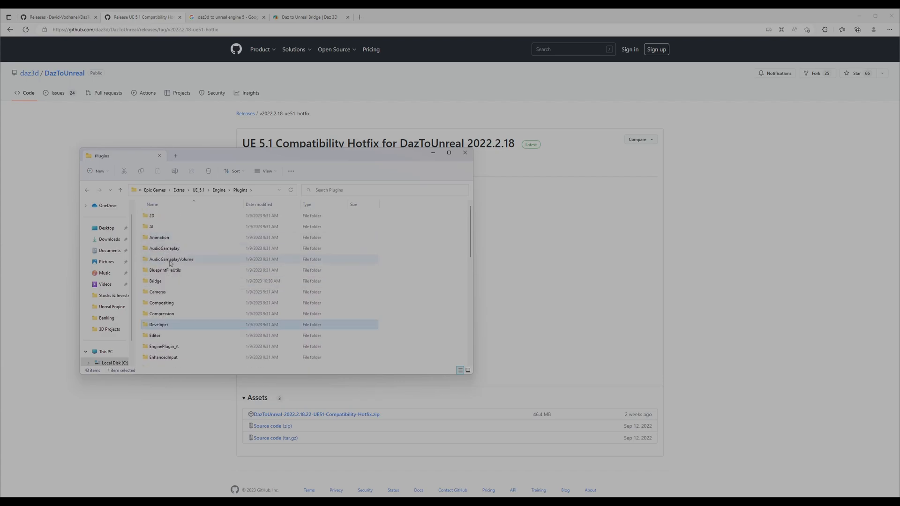
scroll(down, 3)
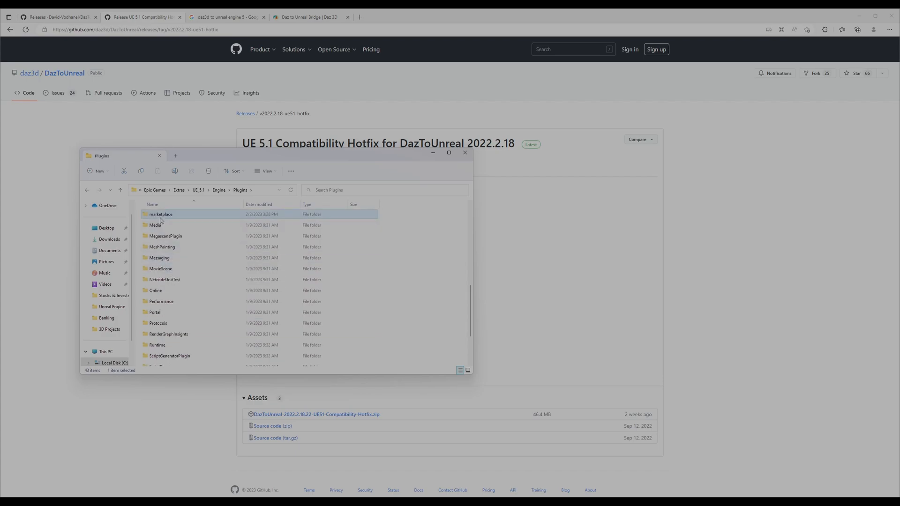
Step: Open the marketplace folder holding the installed DazToUnreal plugin
double_click(160, 214)
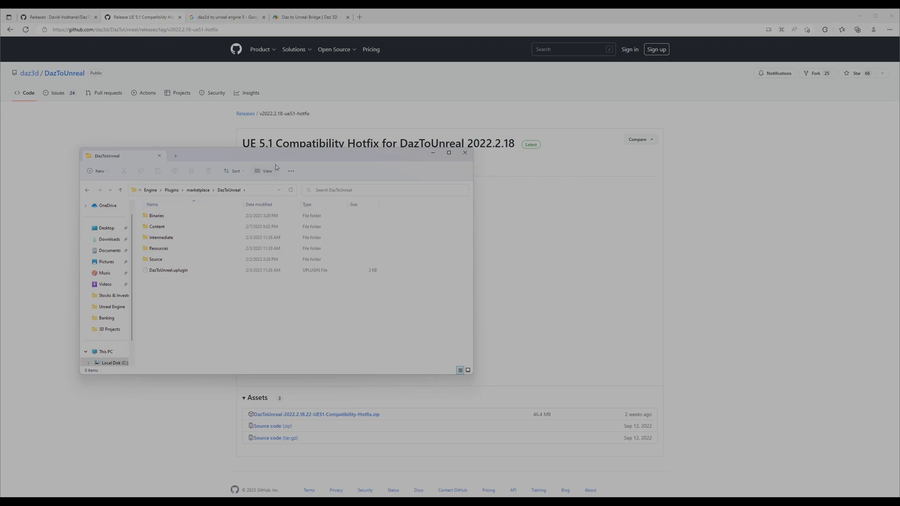
mouse_move(264, 171)
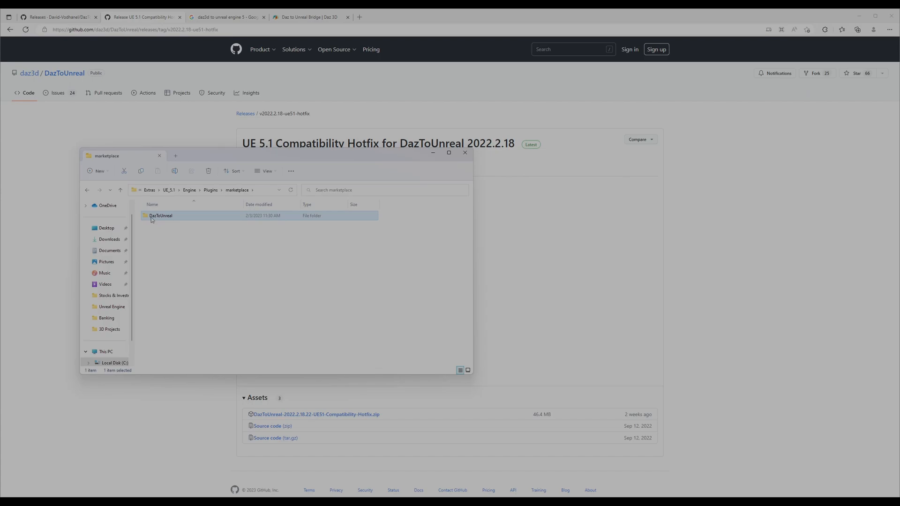
mouse_move(161, 216)
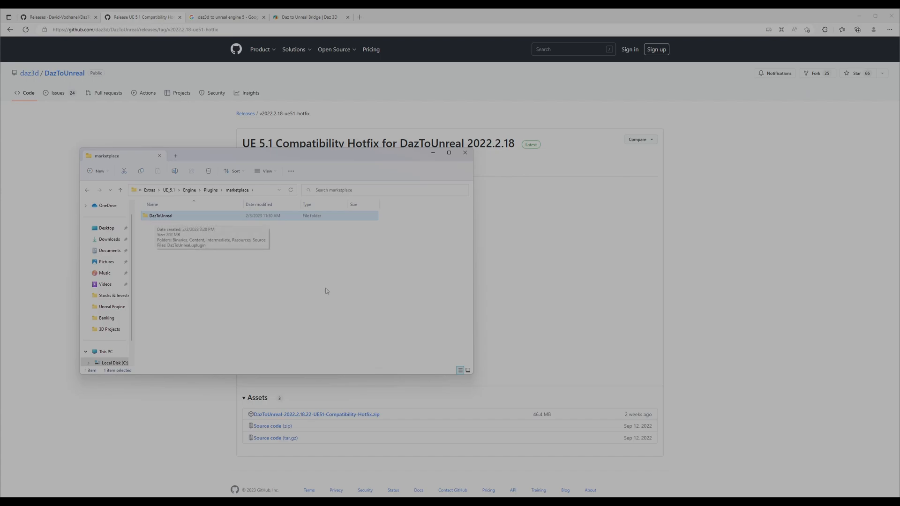
mouse_move(168, 272)
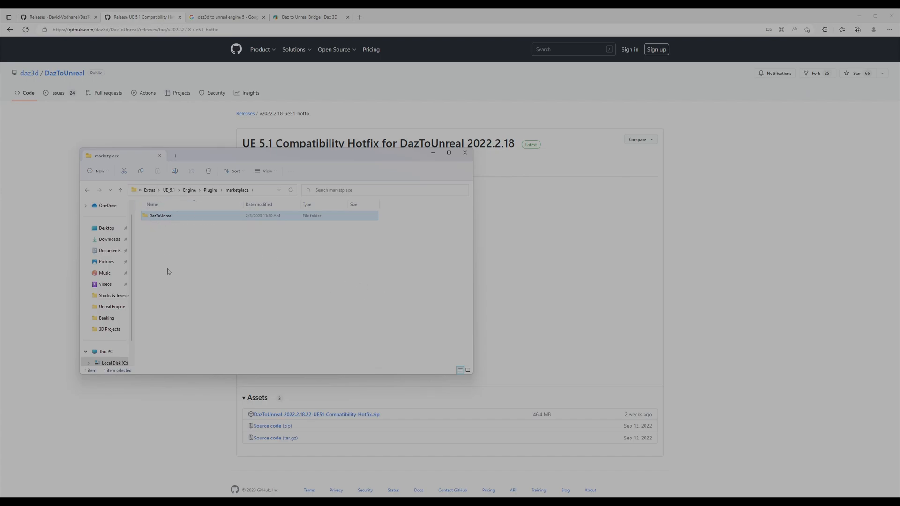
mouse_move(170, 266)
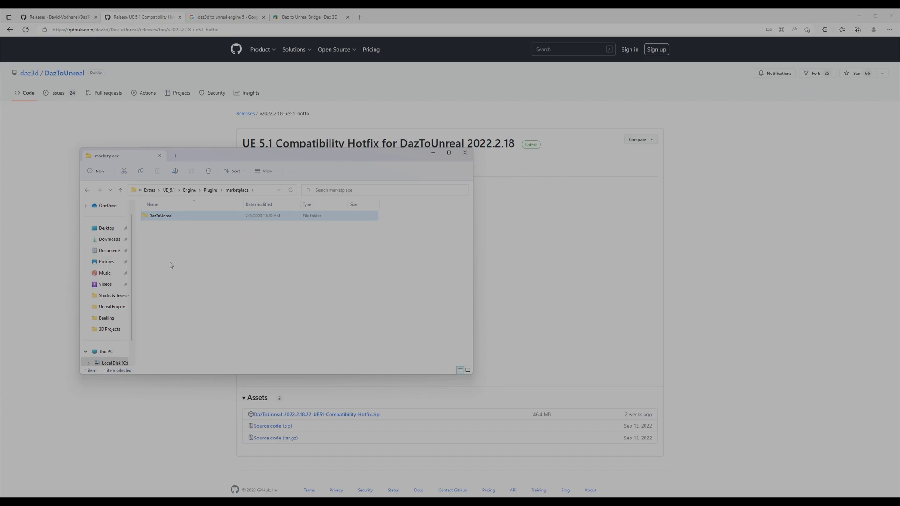
mouse_move(181, 63)
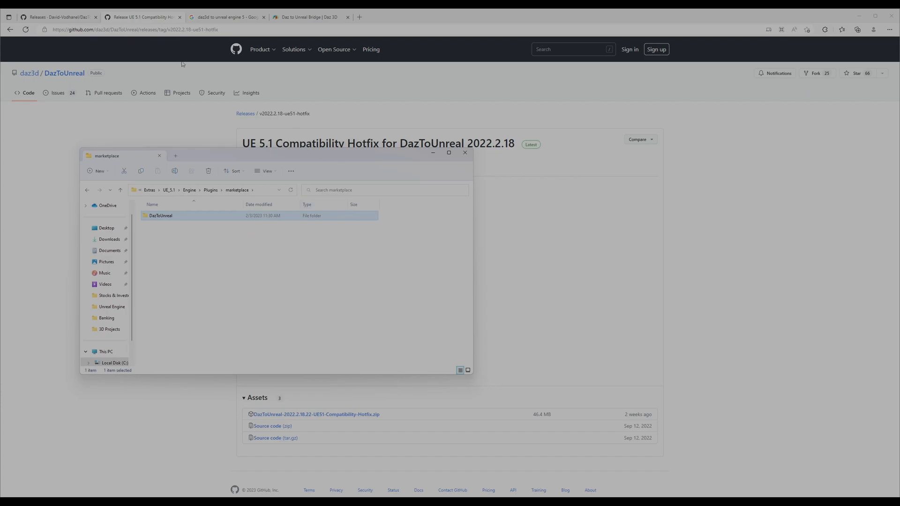
mouse_move(208, 227)
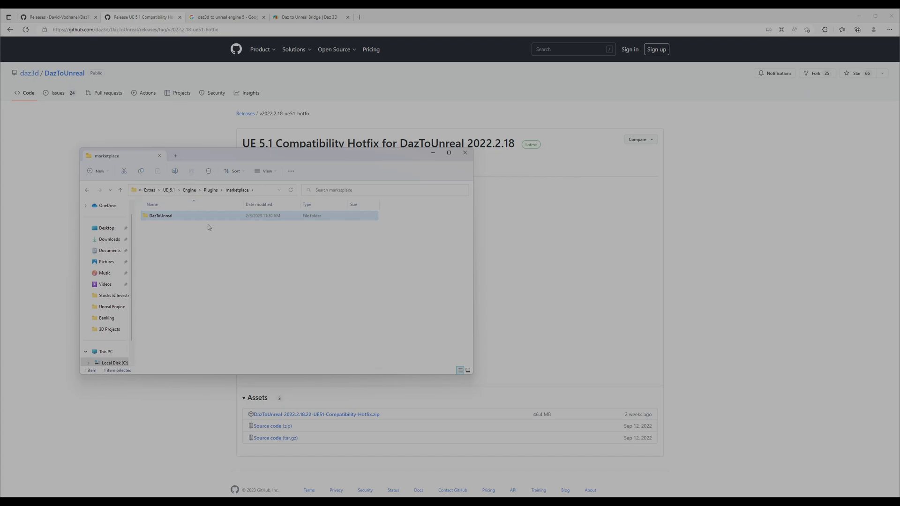
mouse_move(208, 227)
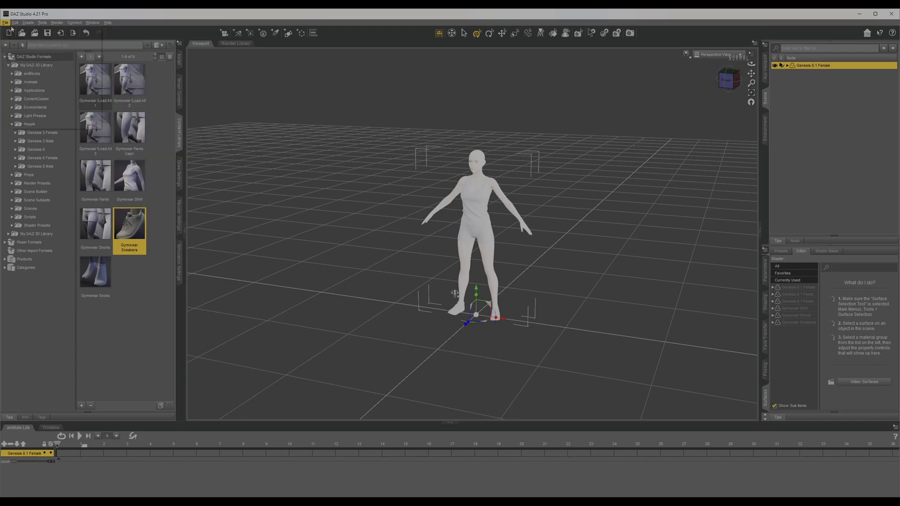
Step: Switch to DAZ Studio and open the File menu for the Genesis 8.1 Female scene
click(6, 23)
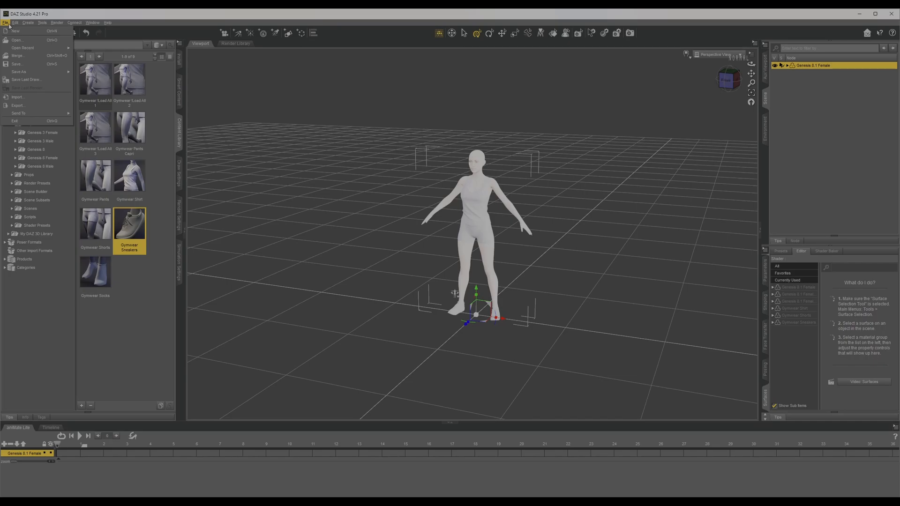
Step: Reach the Send To export destinations from the File menu after glancing at Edit
click(15, 23)
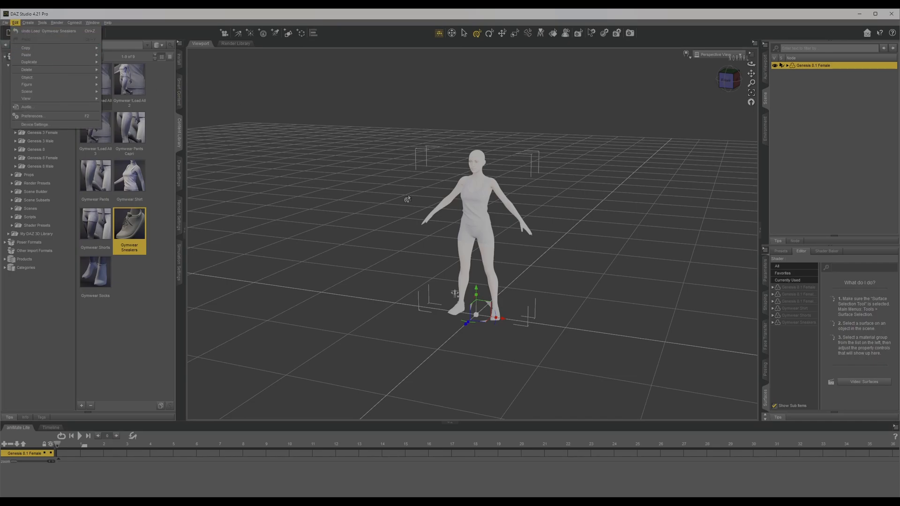
mouse_move(448, 213)
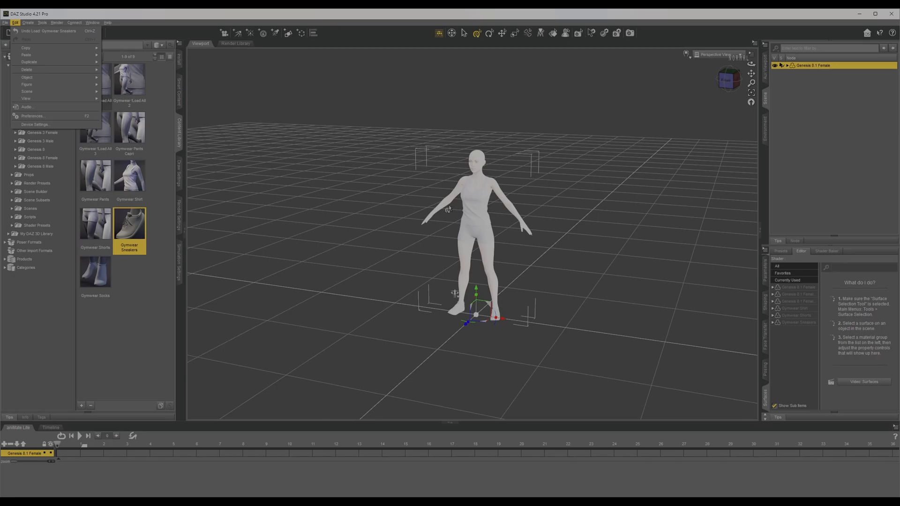
mouse_move(247, 12)
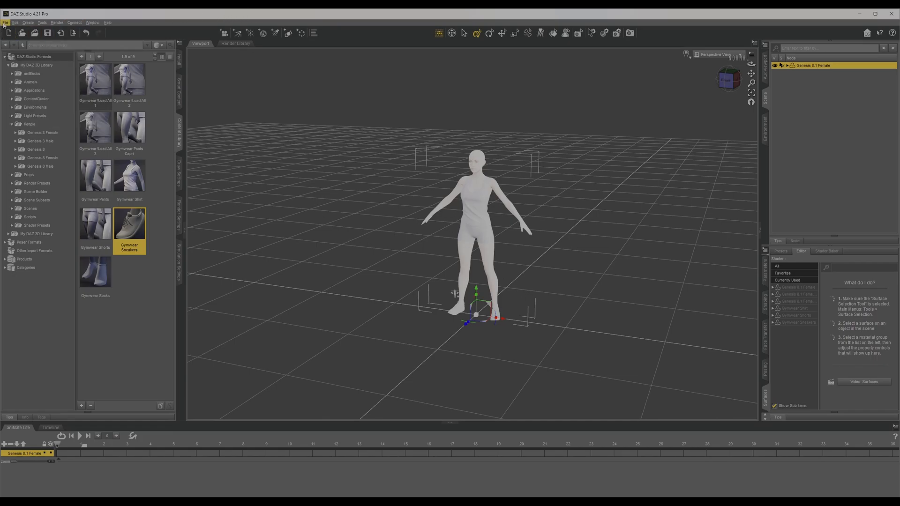
click(6, 23)
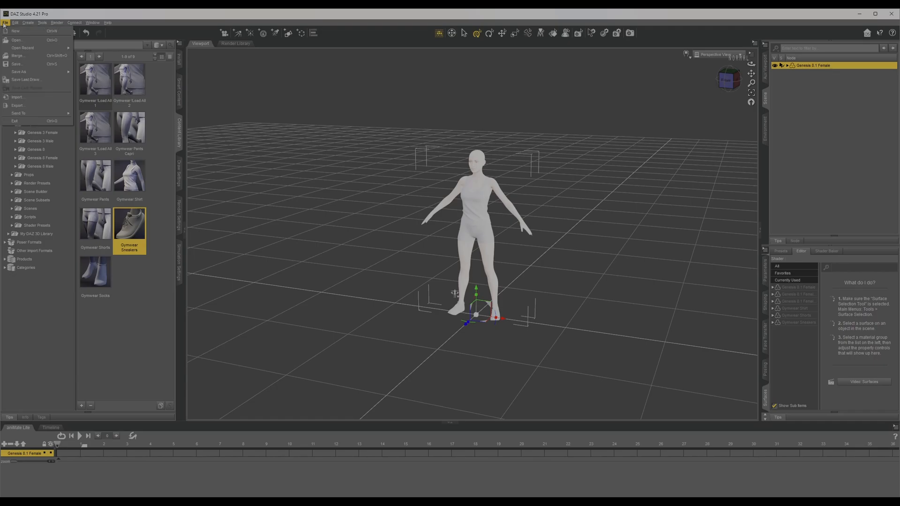
mouse_move(19, 113)
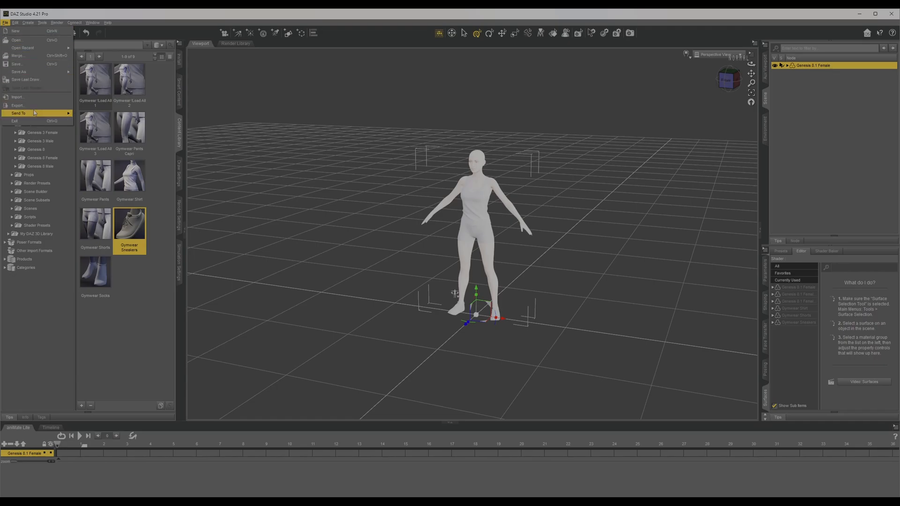
click(18, 114)
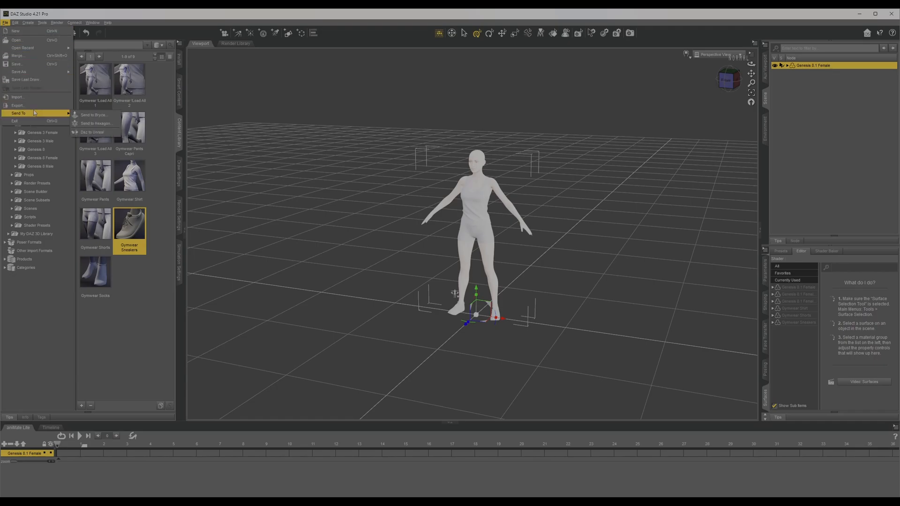
mouse_move(95, 123)
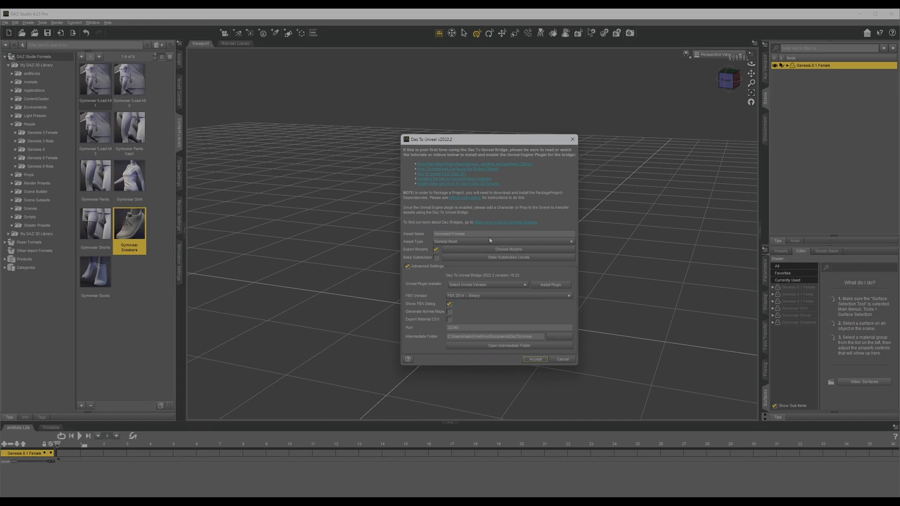
mouse_move(572, 280)
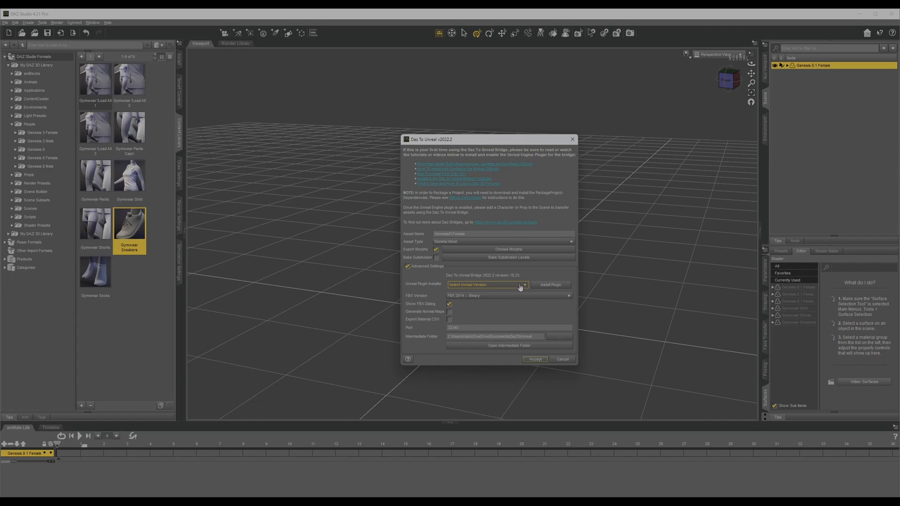
Step: Choose Unreal Engine 5.0 as the Unreal Plugin Installer target
click(523, 285)
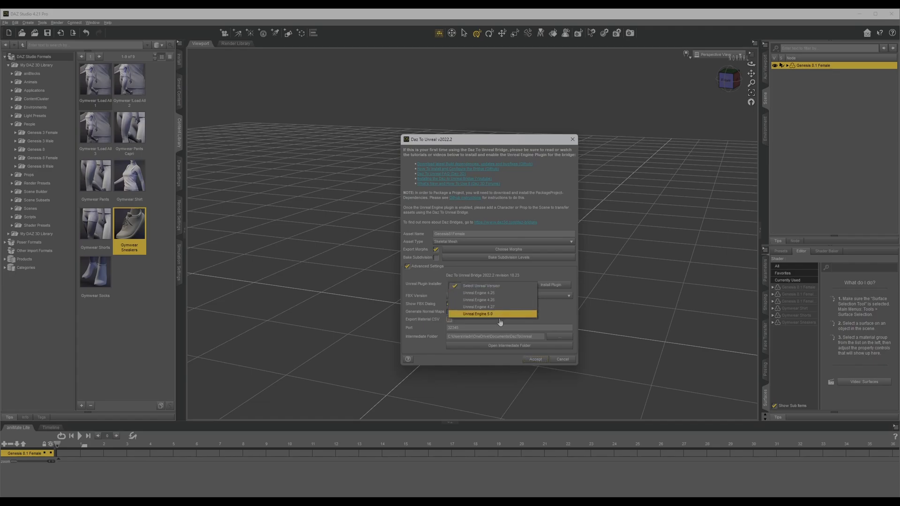
click(478, 314)
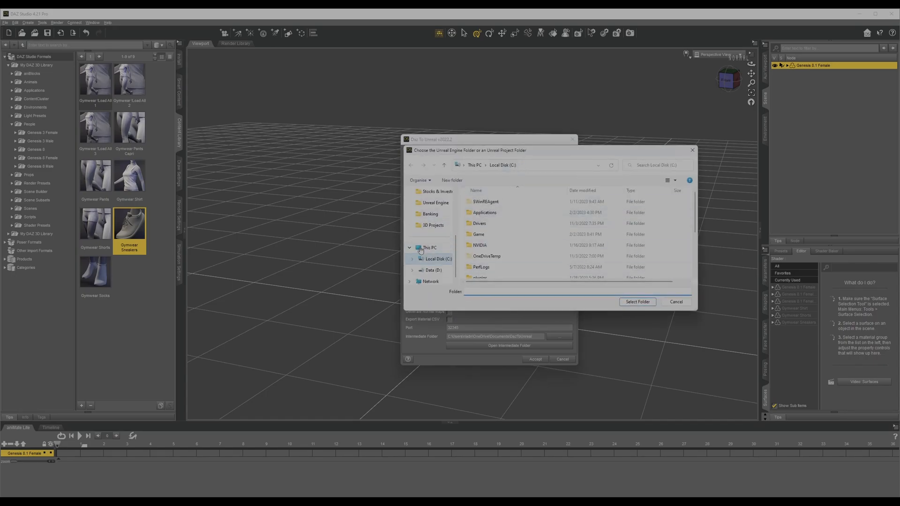
Step: Select UE_5.1 > Engine > Plugins > marketplace as the plugin install folder
click(435, 248)
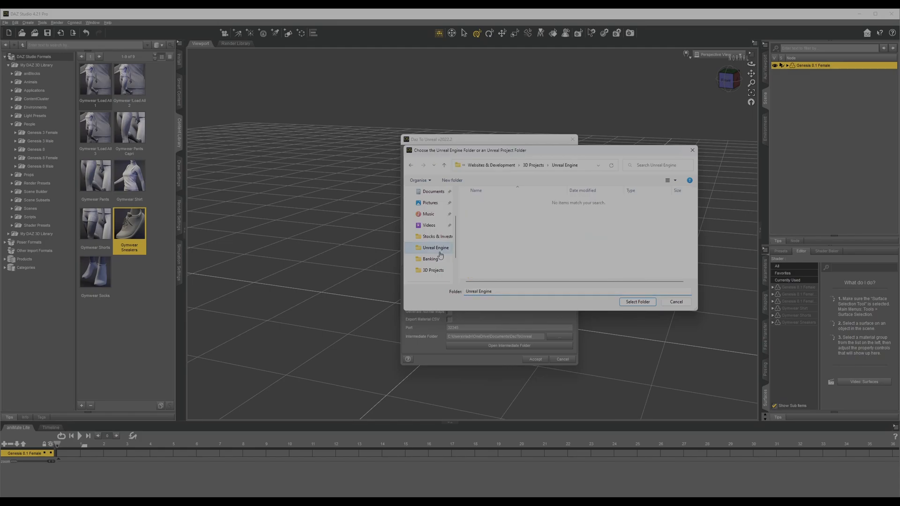
mouse_move(416, 253)
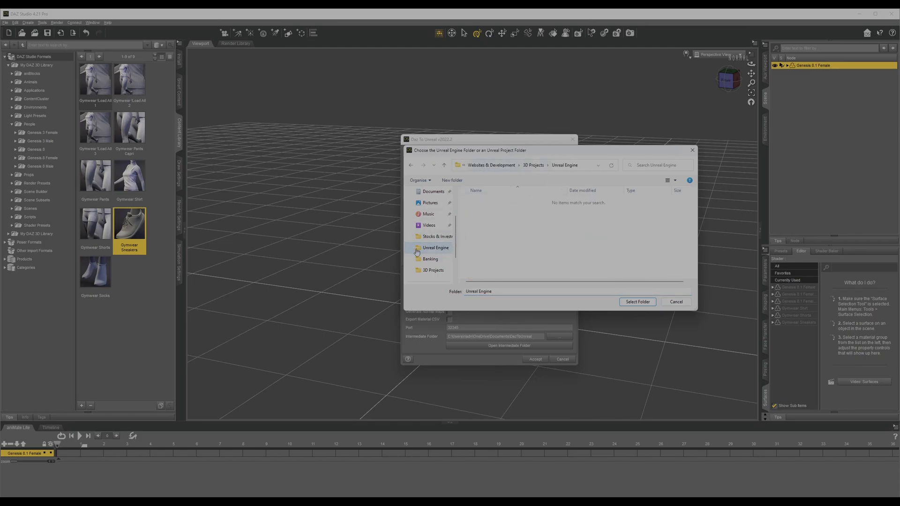
scroll(up, 3)
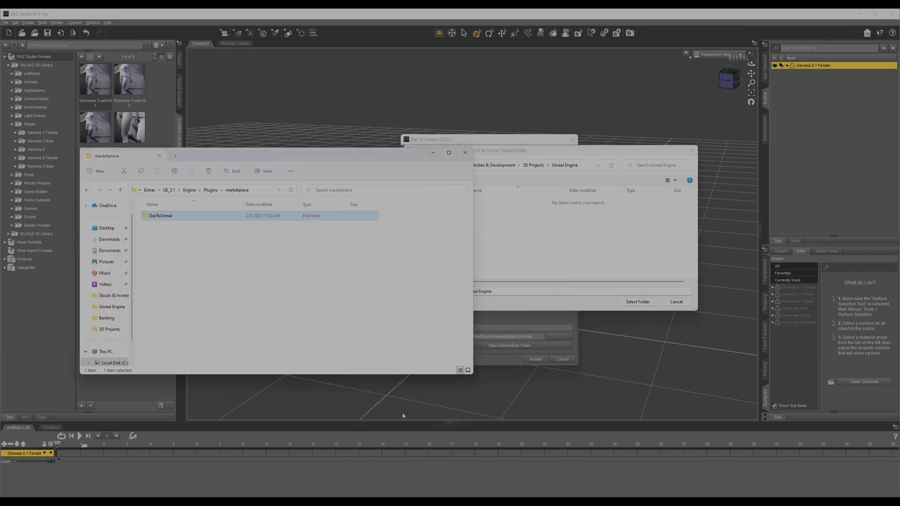
click(200, 190)
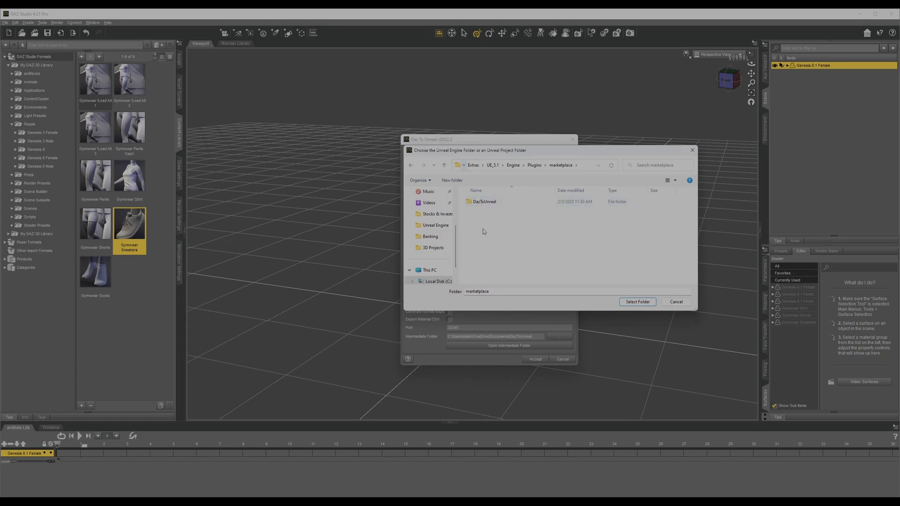
click(534, 165)
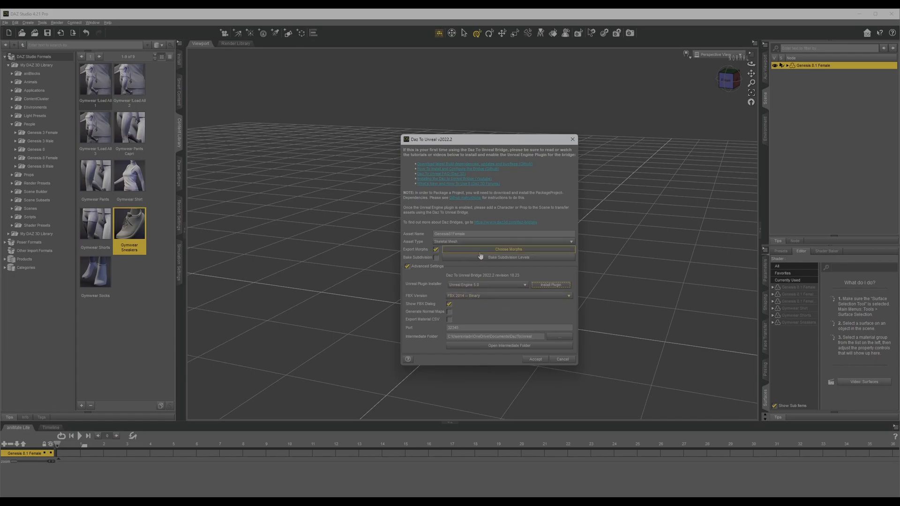
mouse_move(468, 255)
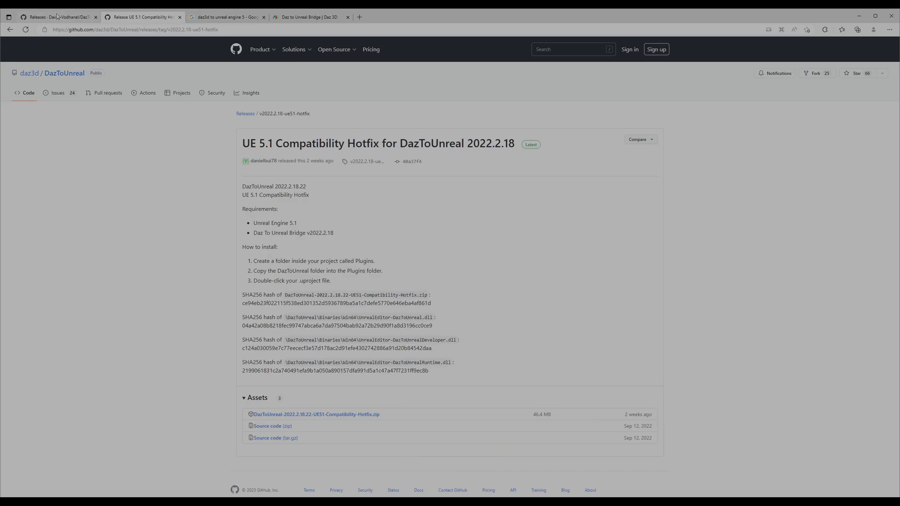
mouse_move(57, 17)
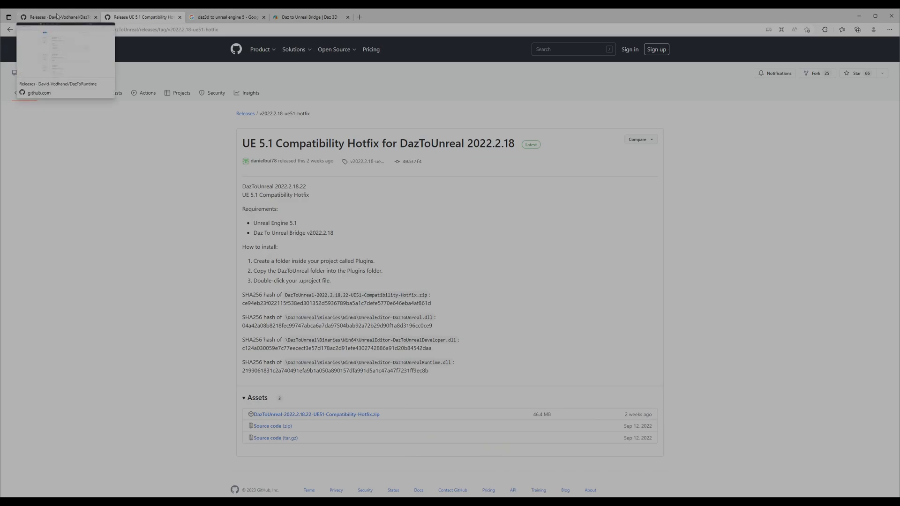
Step: Switch browser tabs to the DazToRuntime releases page listing v5.0.0.75
click(149, 17)
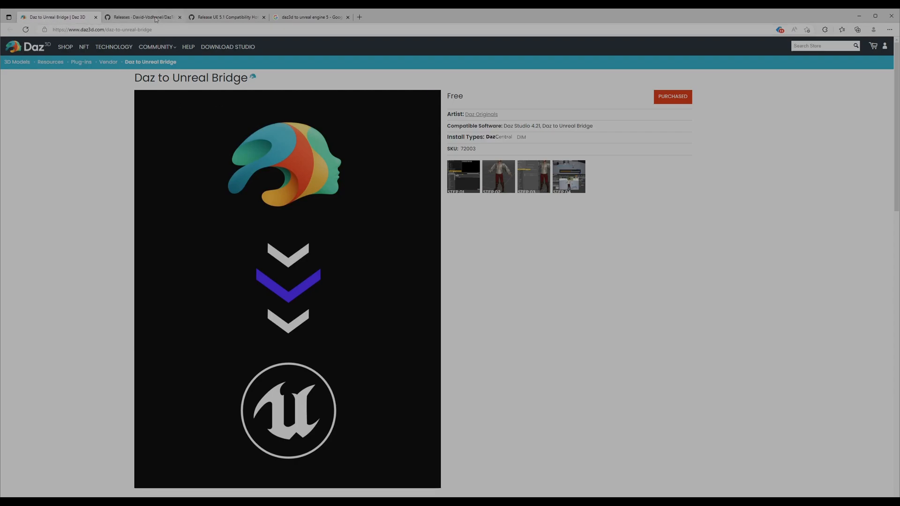
click(142, 17)
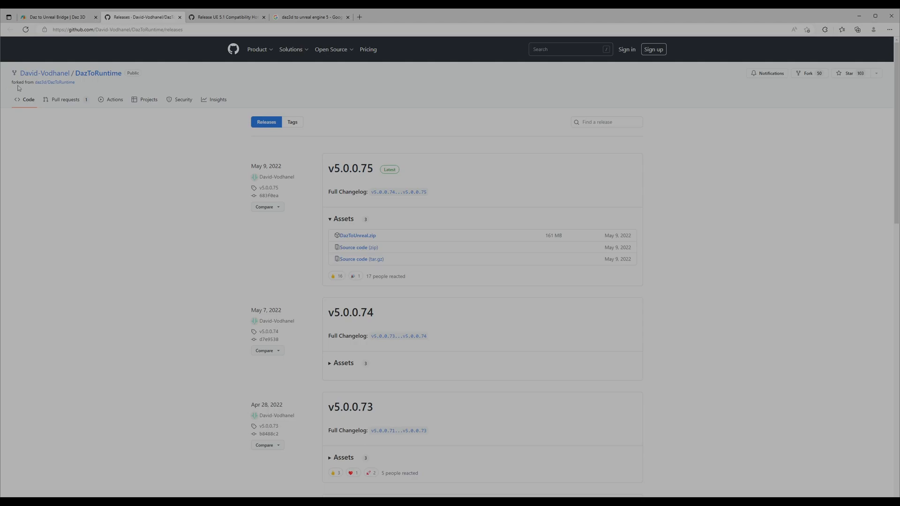
mouse_move(37, 83)
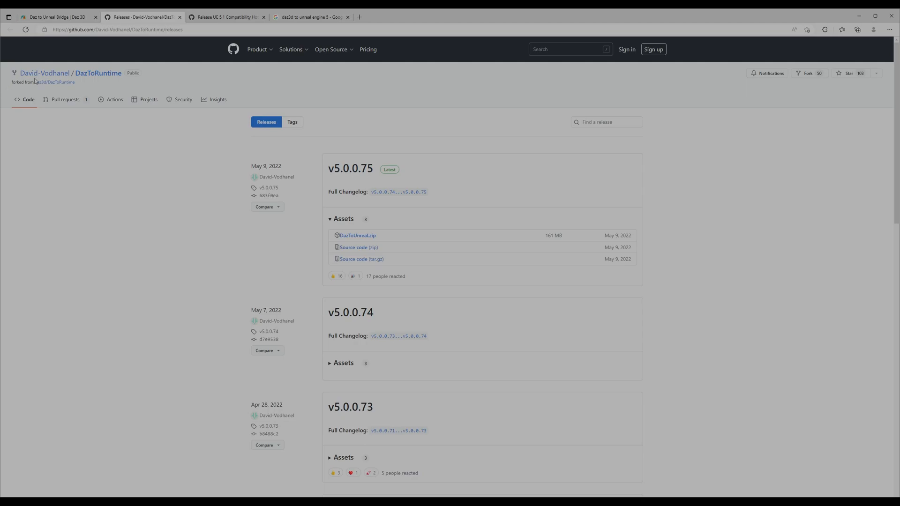
mouse_move(265, 254)
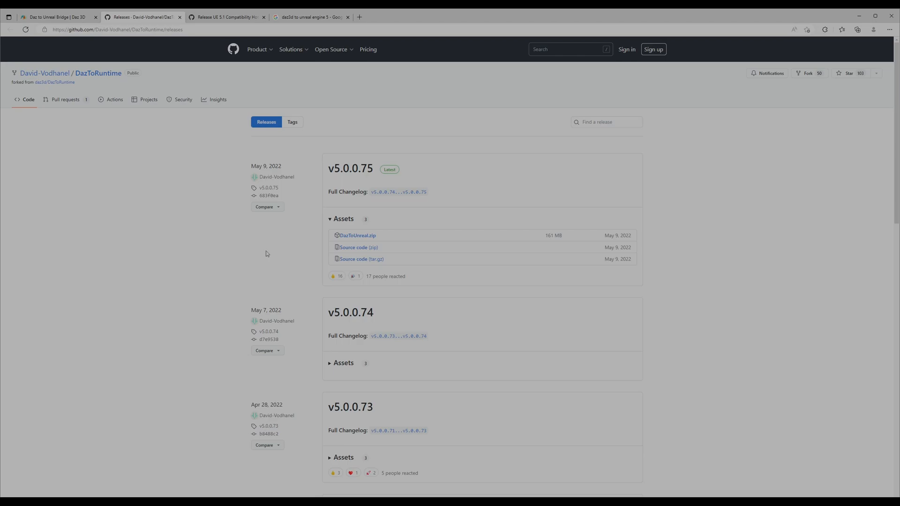
mouse_move(223, 95)
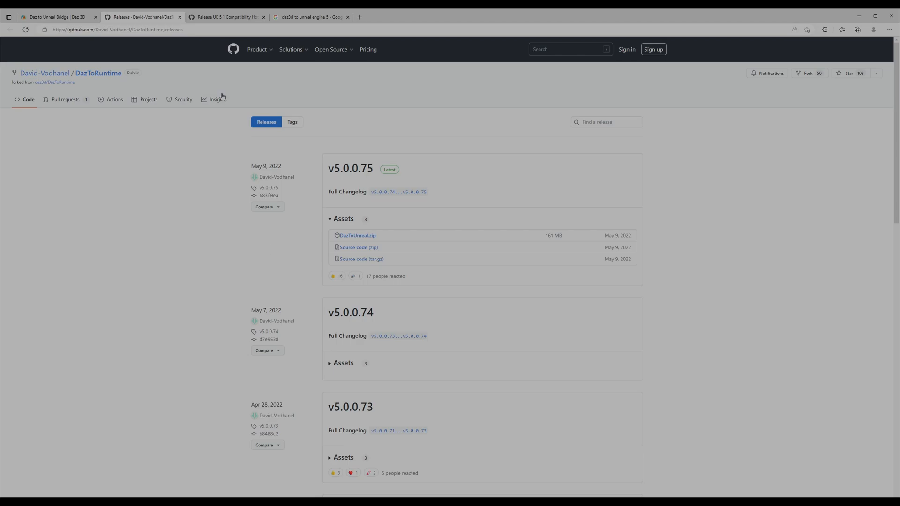
mouse_move(185, 128)
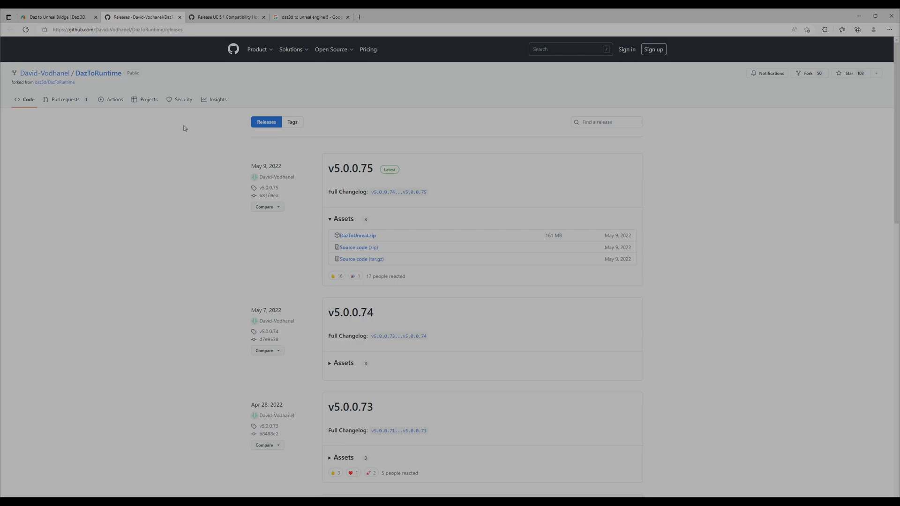
mouse_move(271, 26)
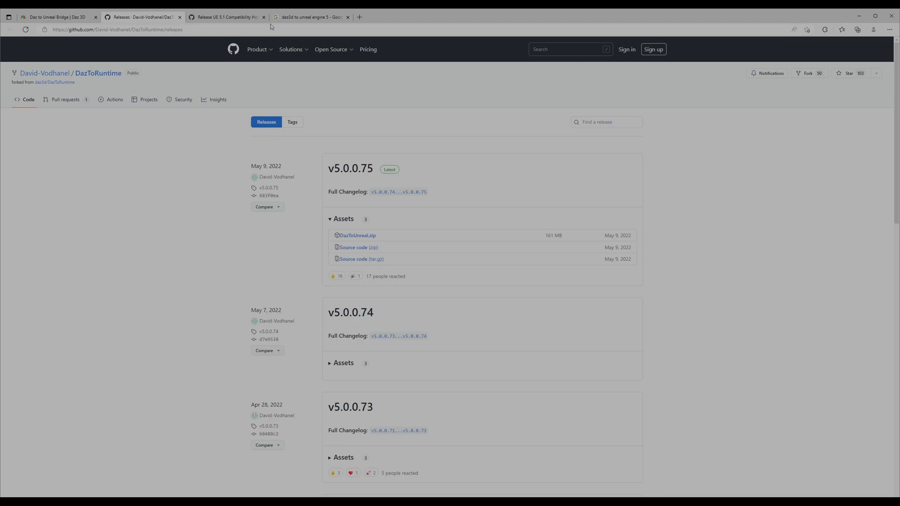
mouse_move(226, 17)
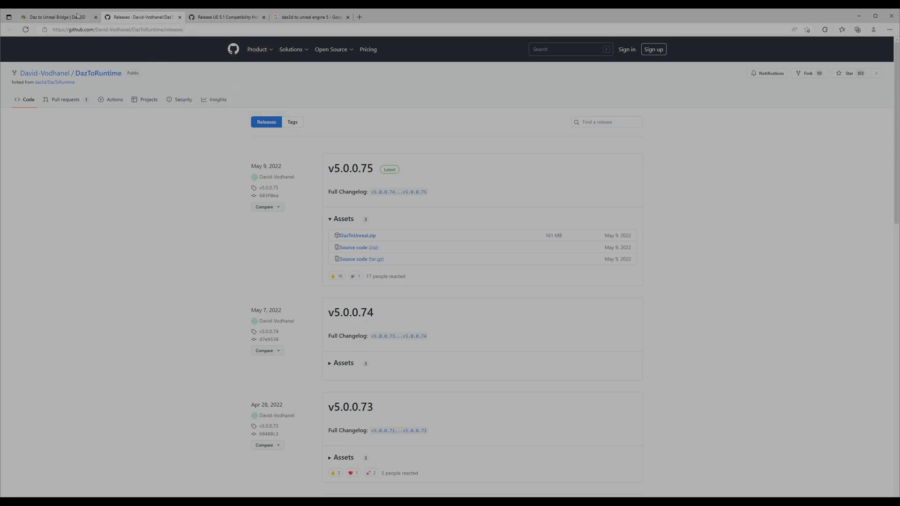
mouse_move(390, 213)
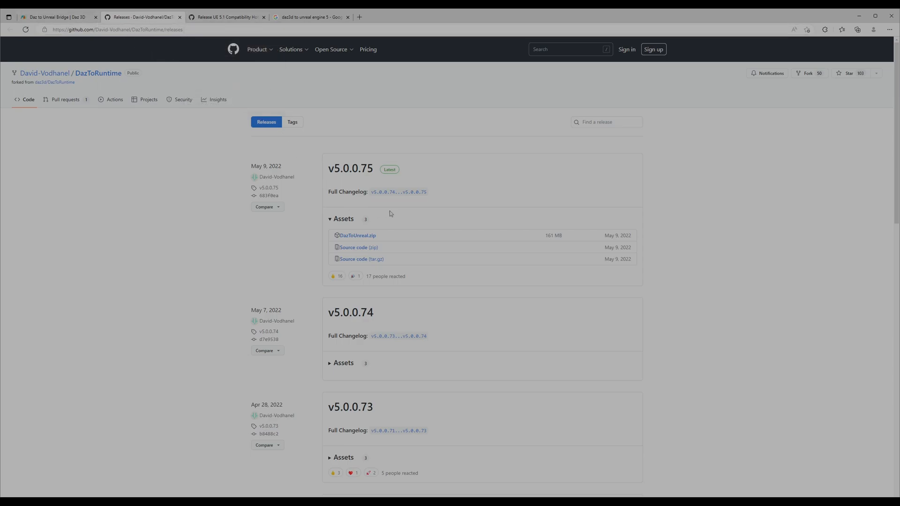
mouse_move(469, 195)
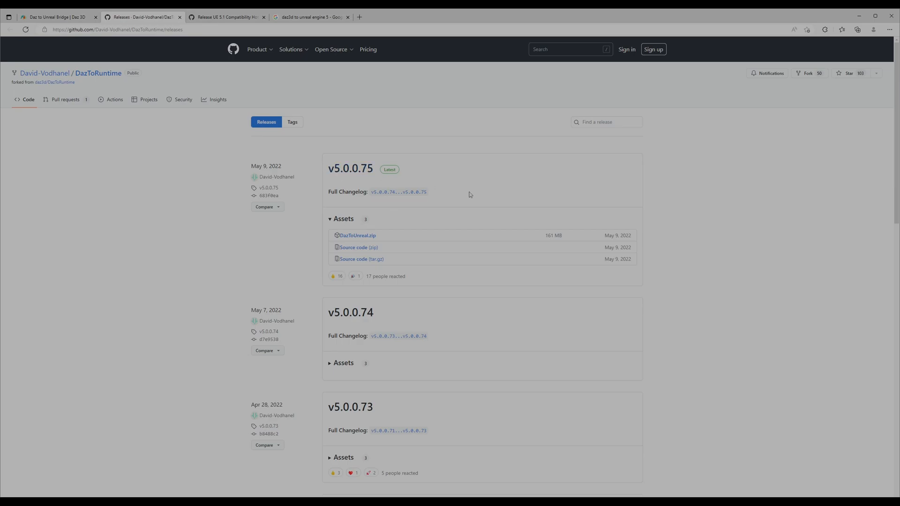
Step: Open the downloaded DazToUnreal zip and inspect the UE_5.0 > DazToUnreal plugin folder
double_click(397, 191)
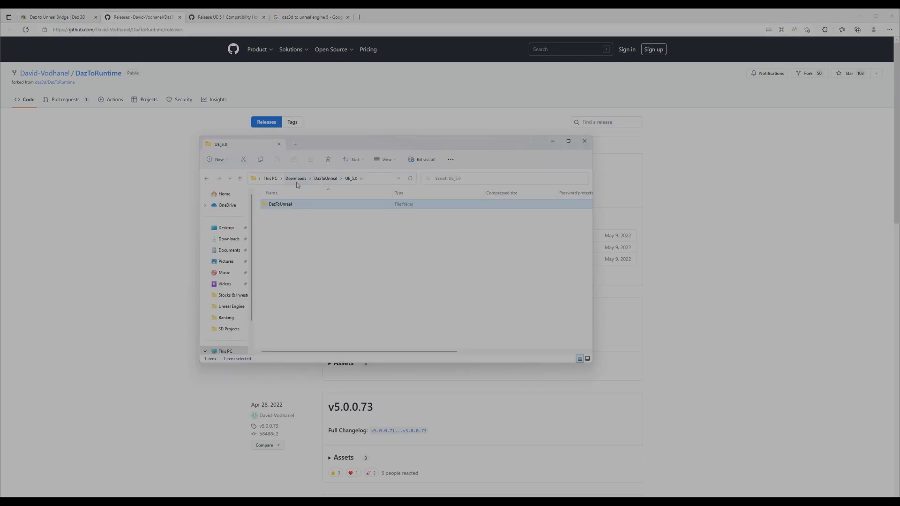
double_click(280, 203)
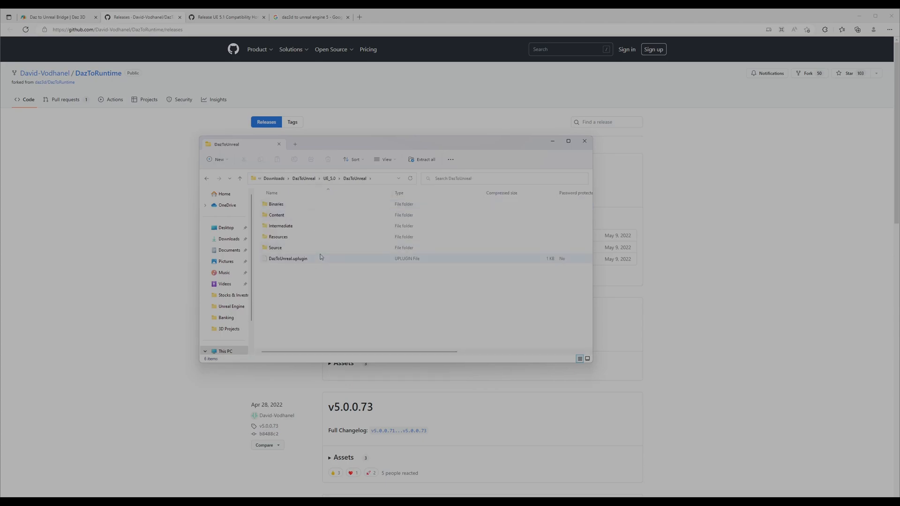
key(ctrl+a)
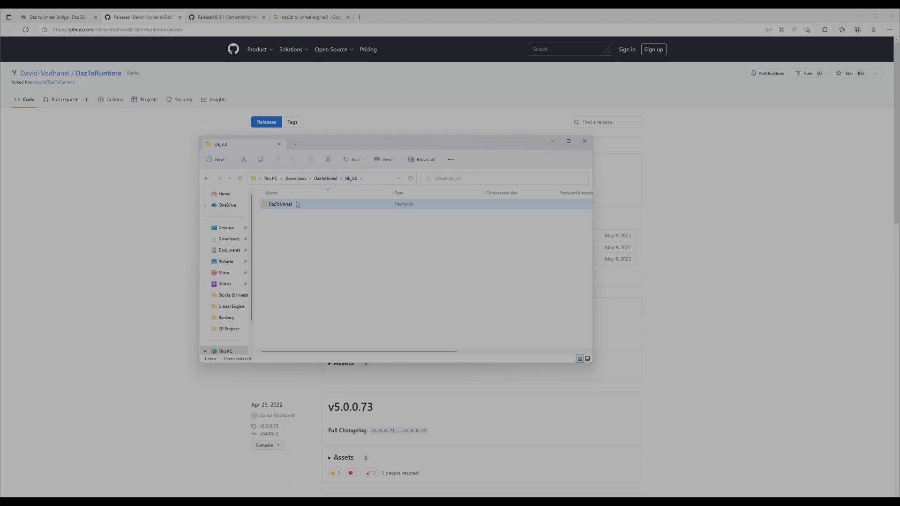
mouse_move(290, 208)
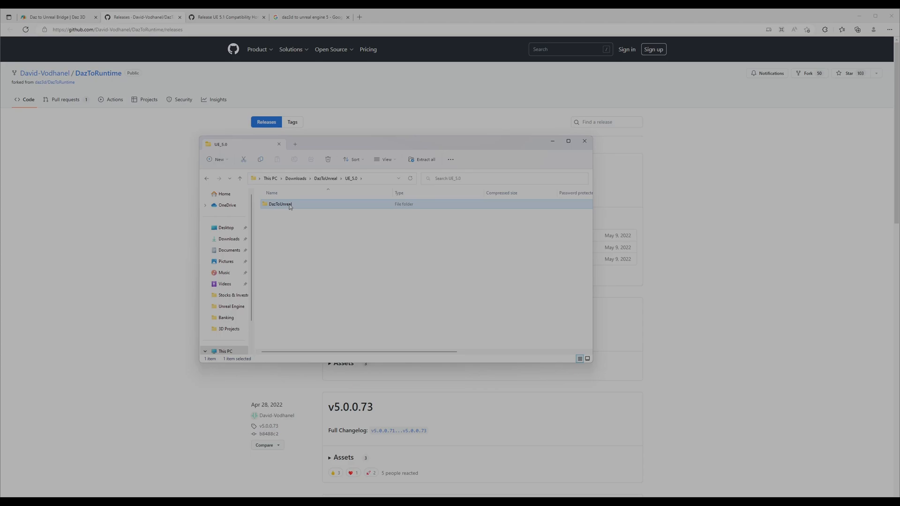
mouse_move(315, 191)
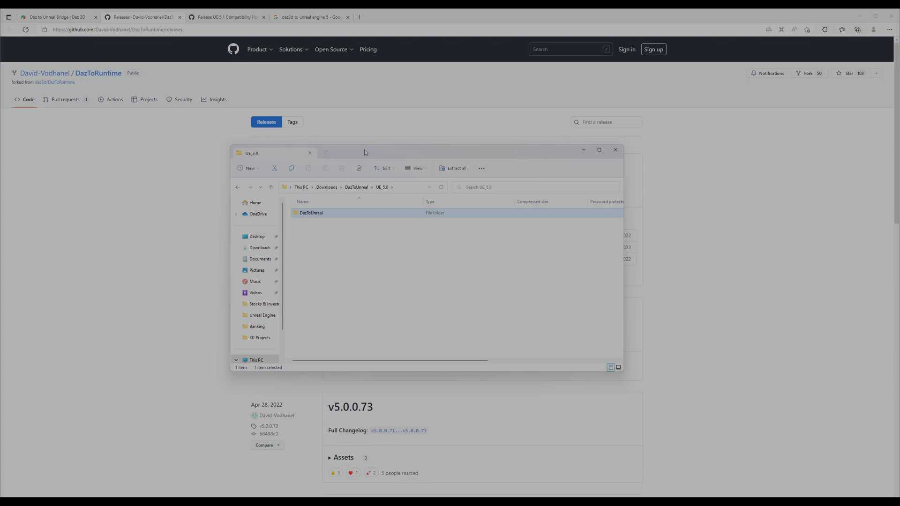
mouse_move(365, 153)
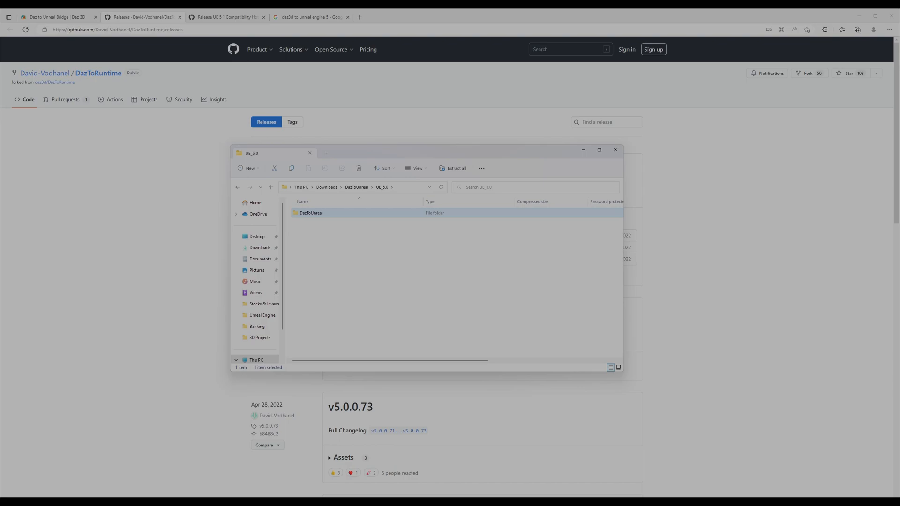